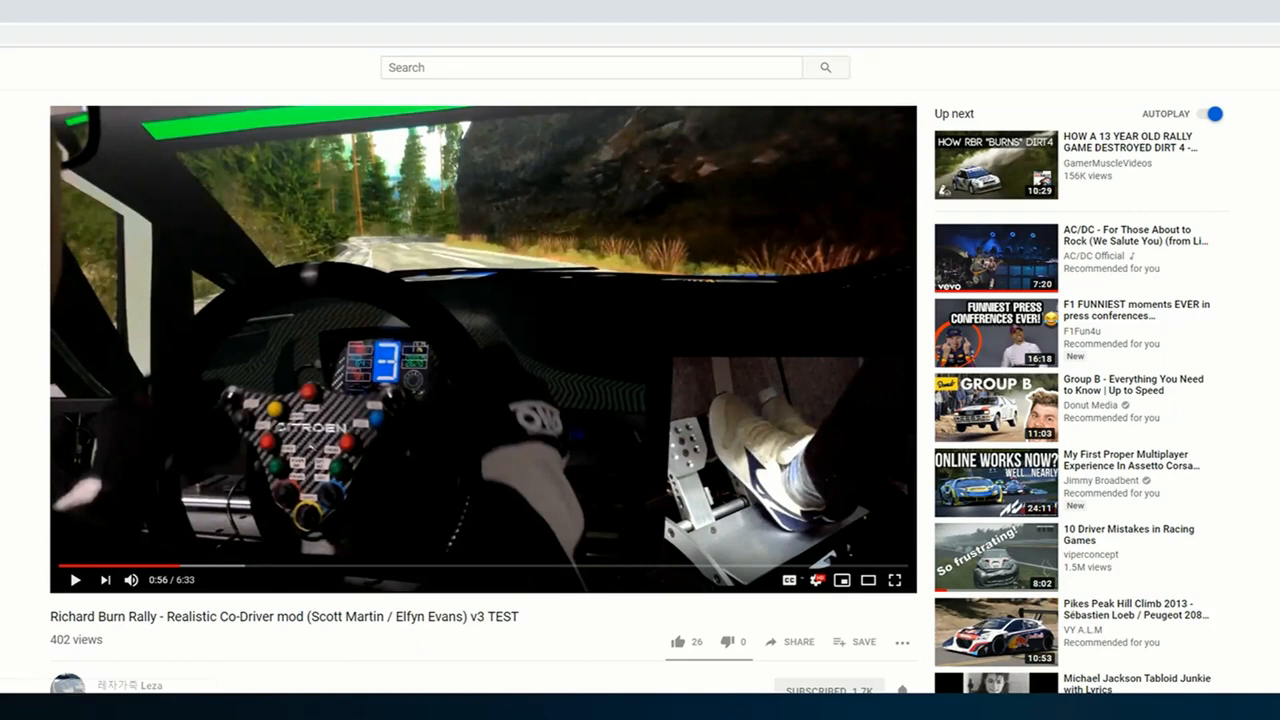
- Expand the co-driver mod video's description and browse its RaceDepartment mod links
scroll(down, 3)
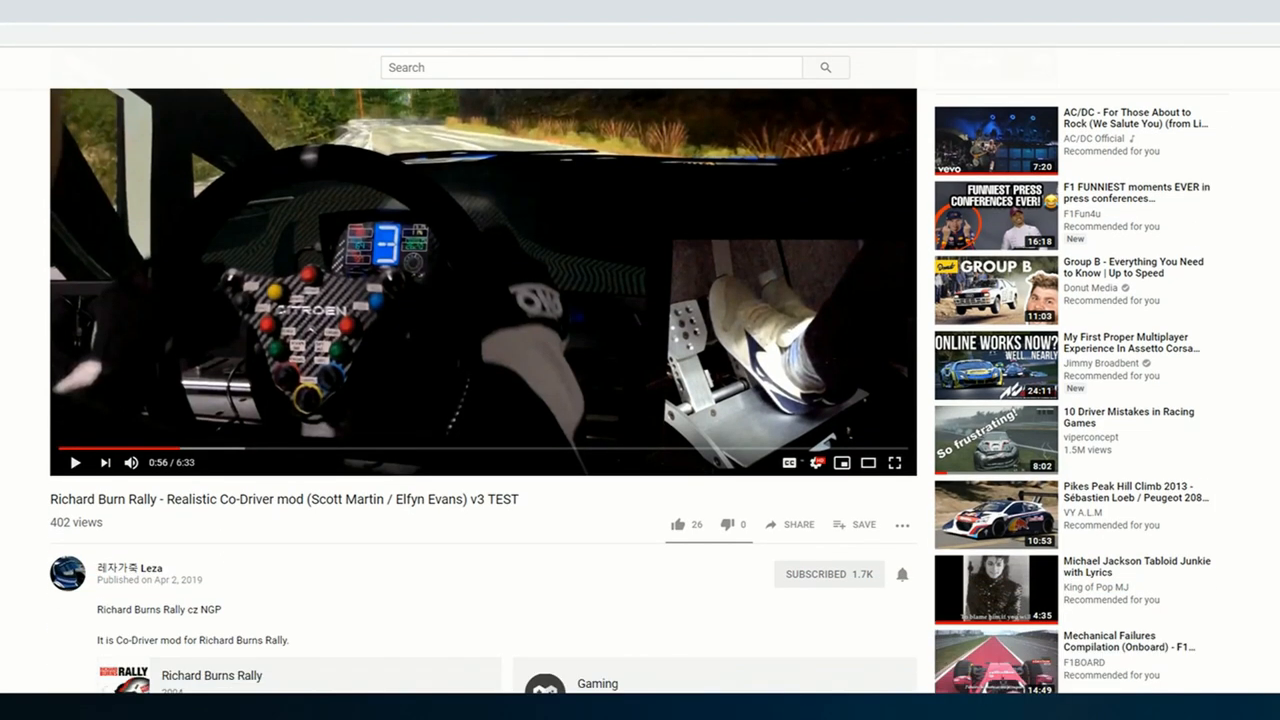
scroll(down, 3)
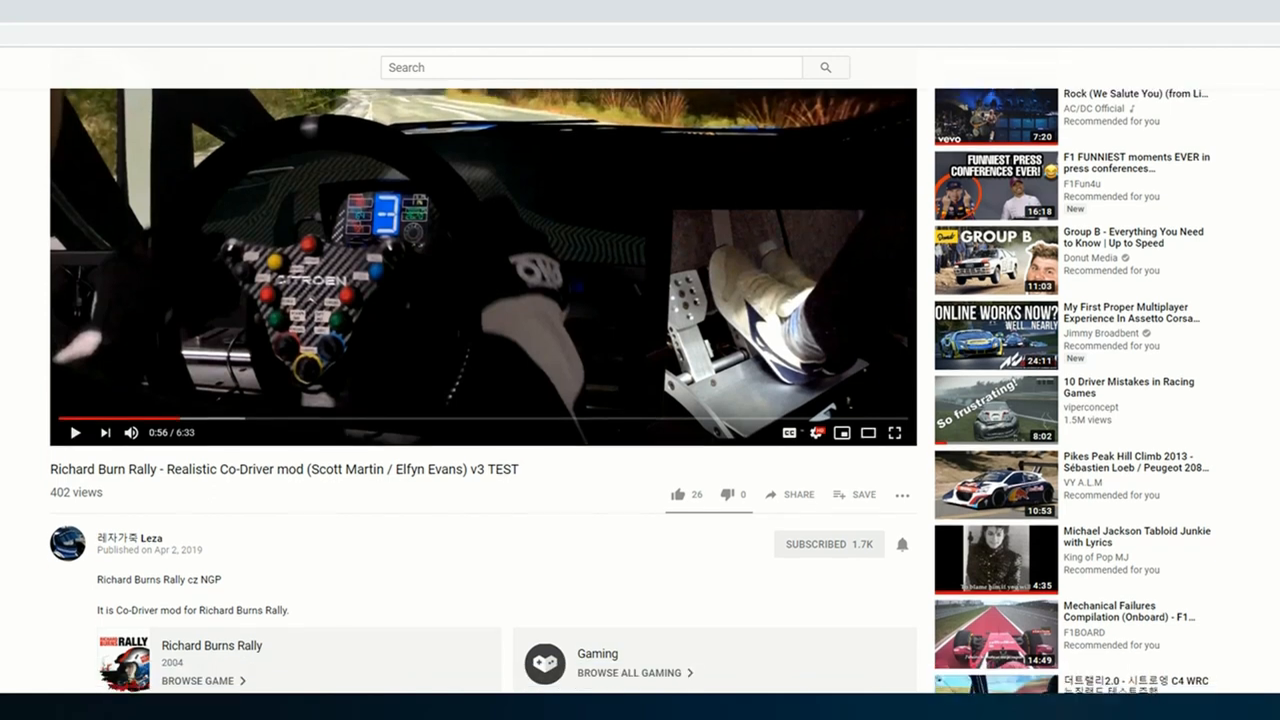
scroll(down, 3)
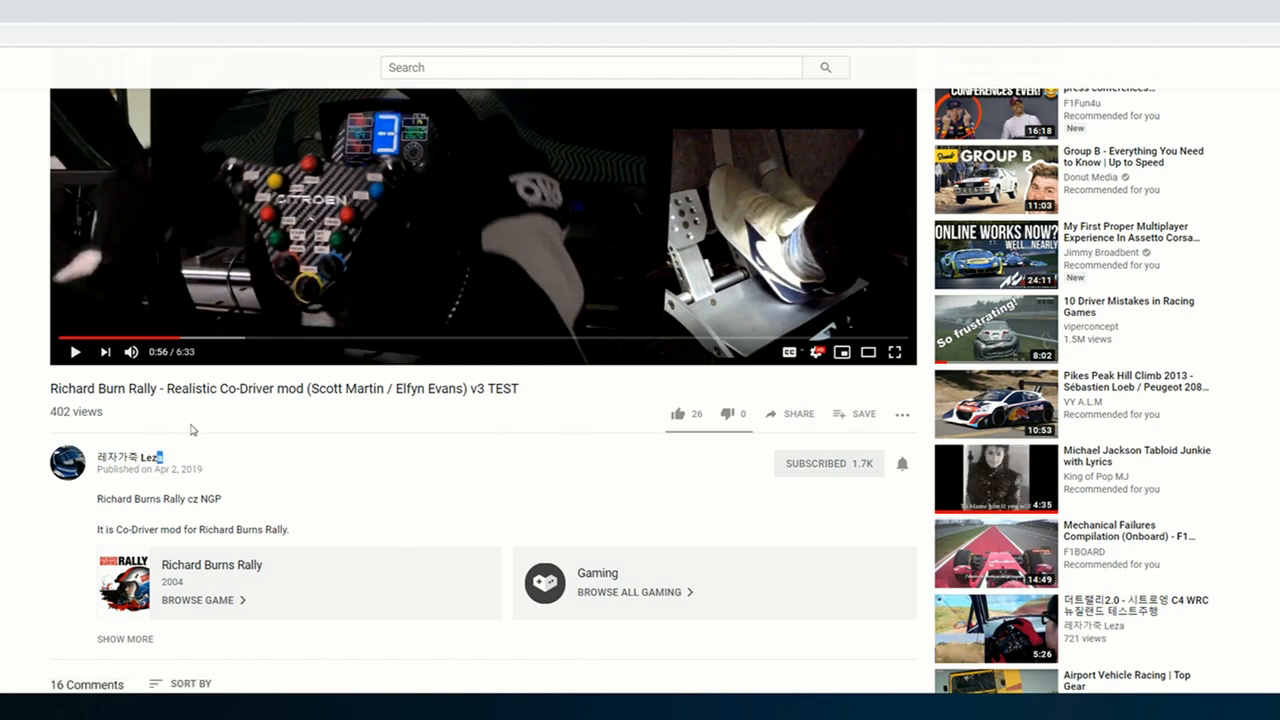
mouse_move(723, 544)
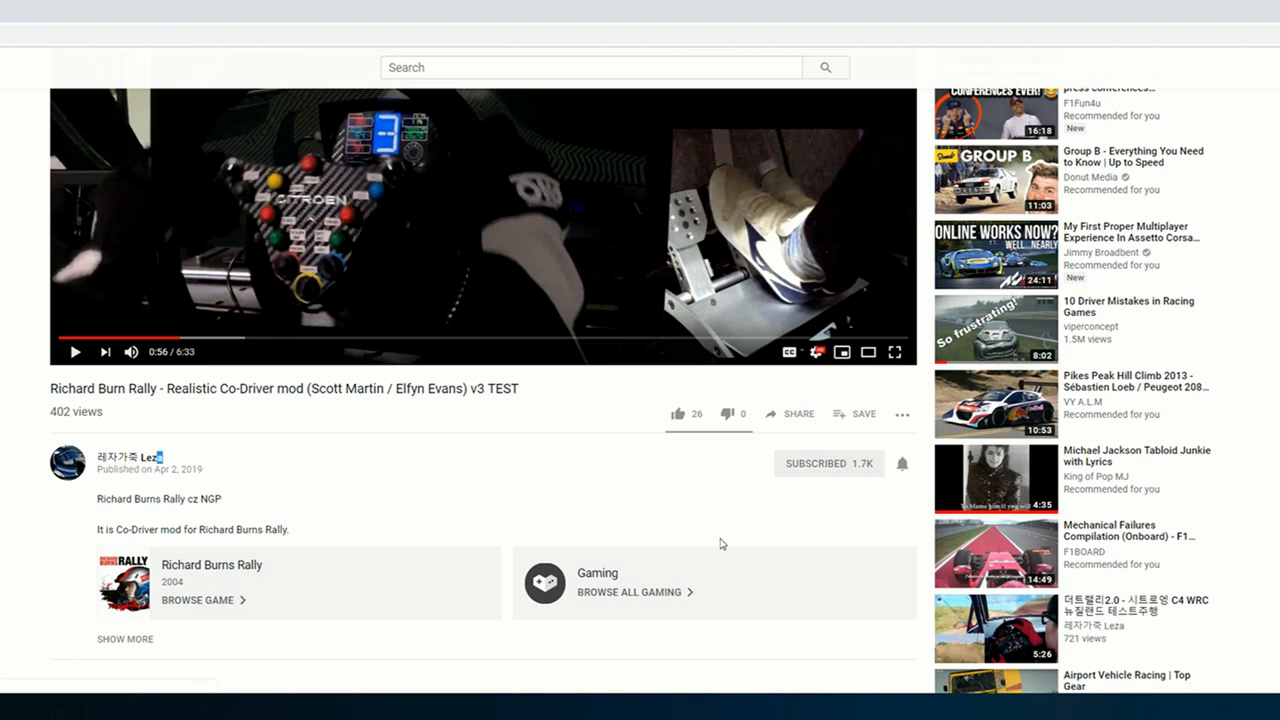
scroll(down, 3)
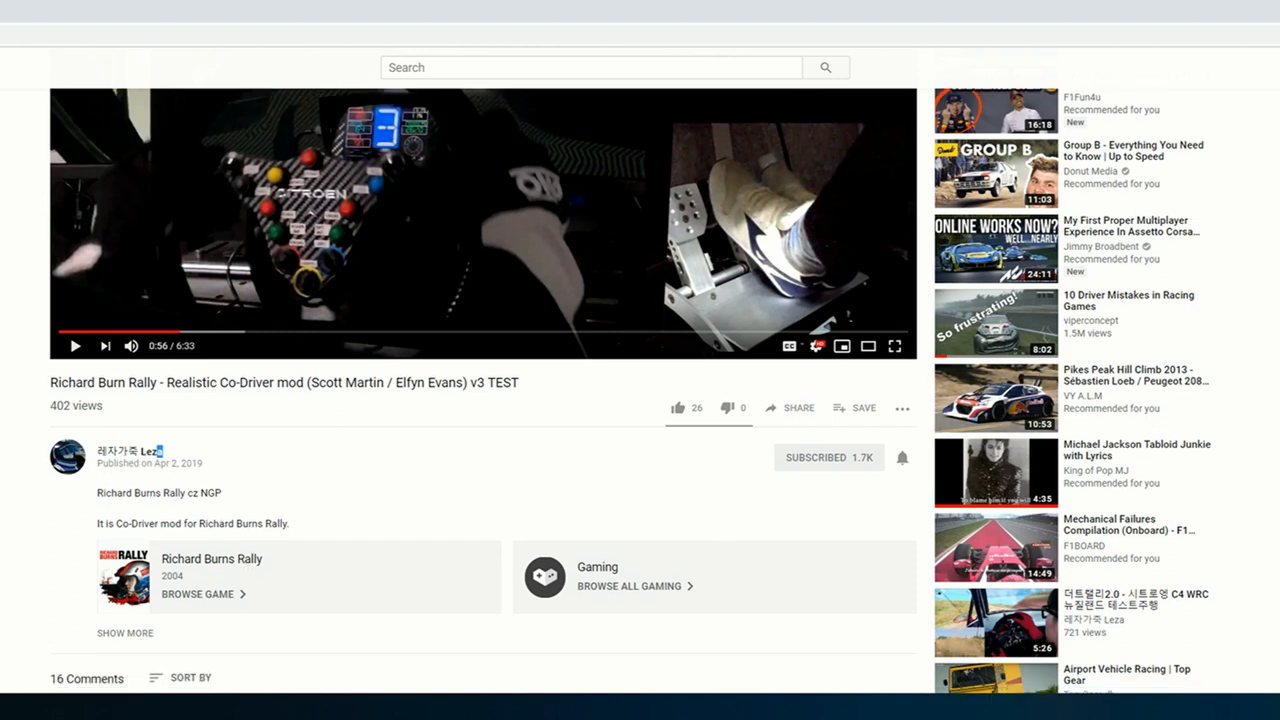
scroll(down, 3)
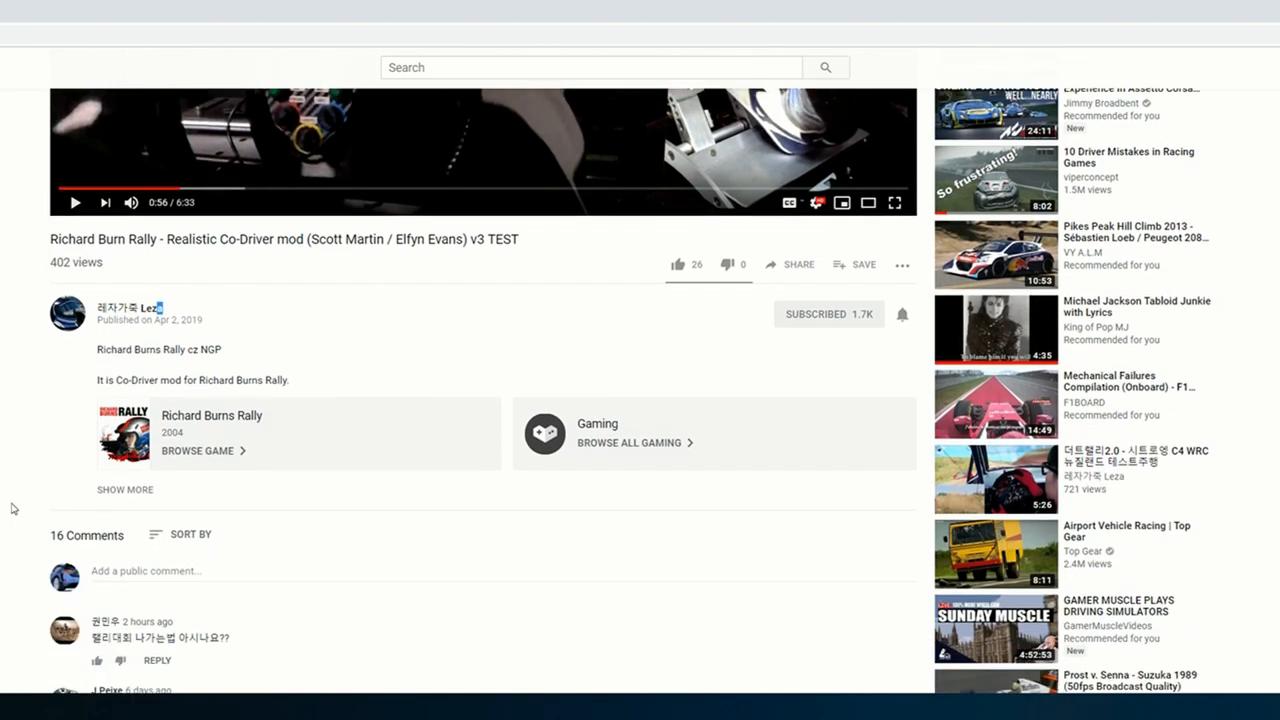
click(124, 489)
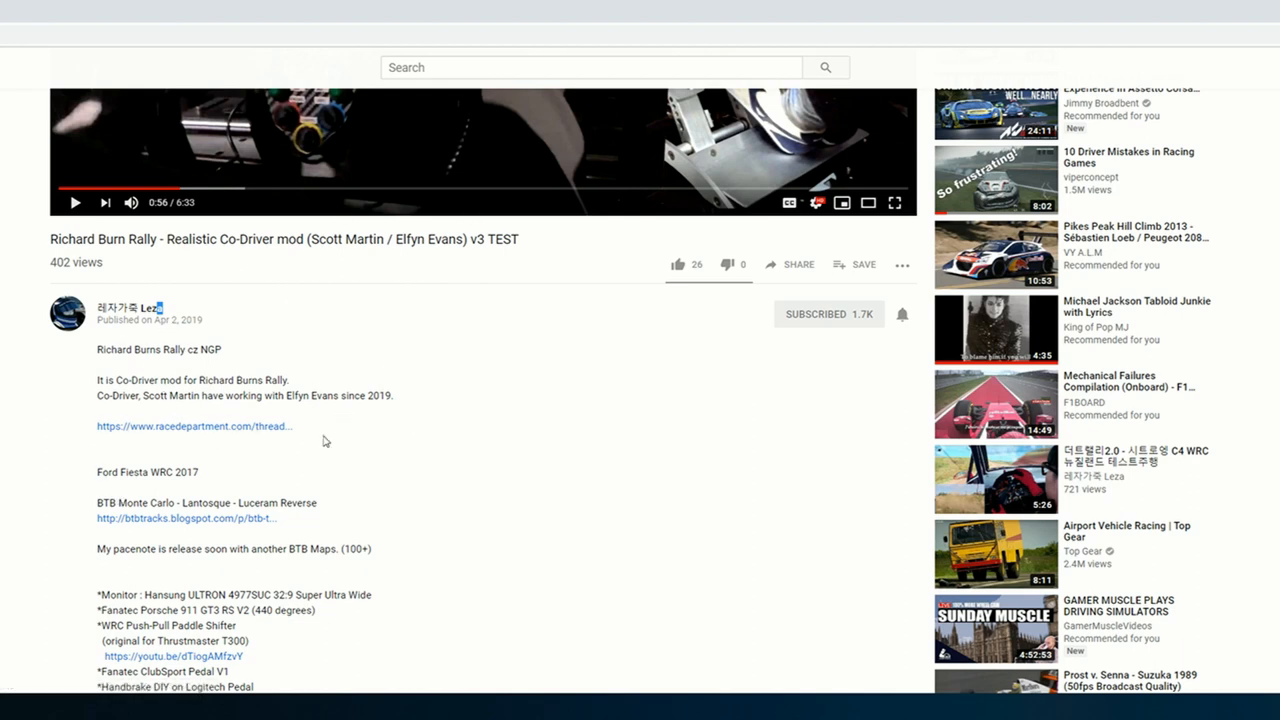
scroll(down, 3)
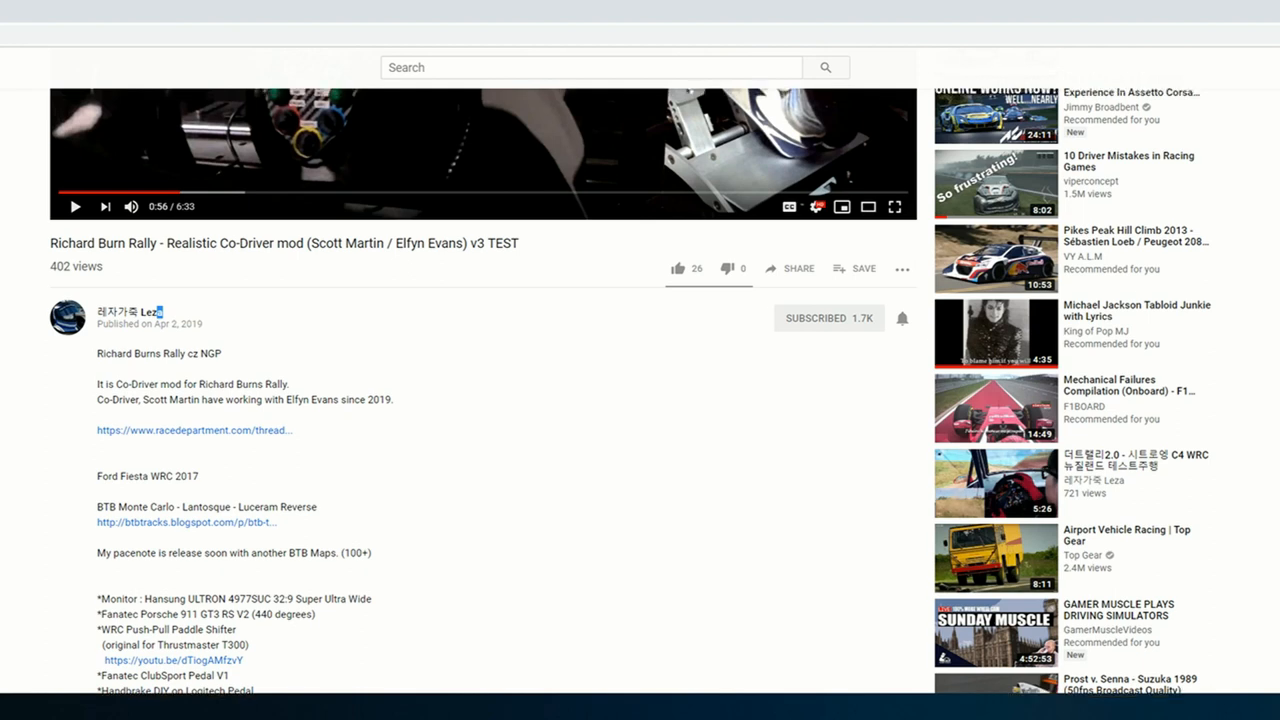
scroll(down, 3)
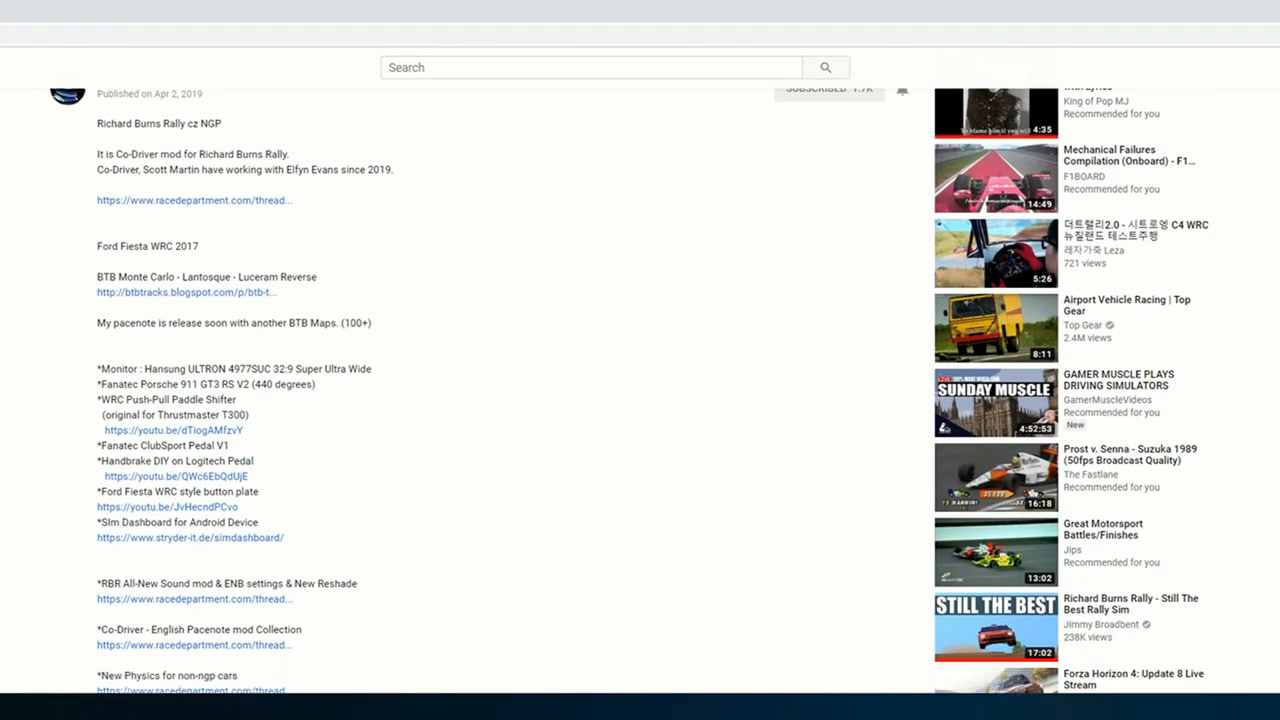
scroll(down, 3)
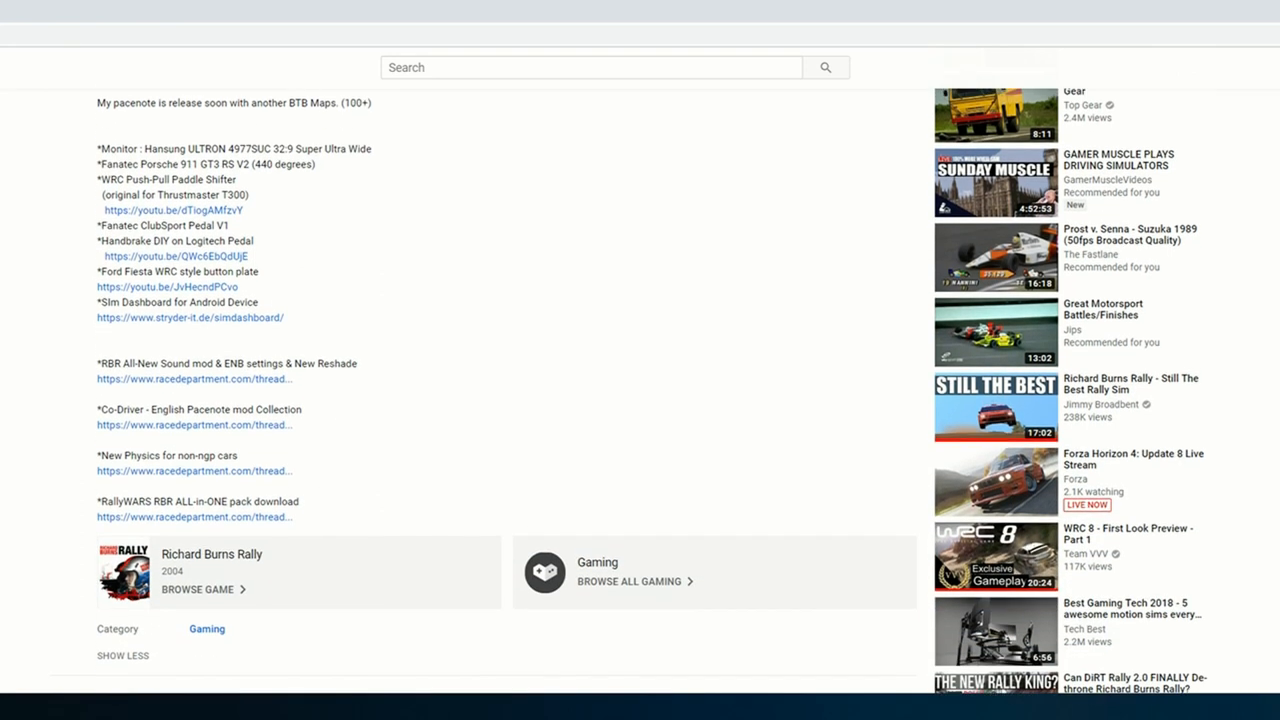
scroll(down, 3)
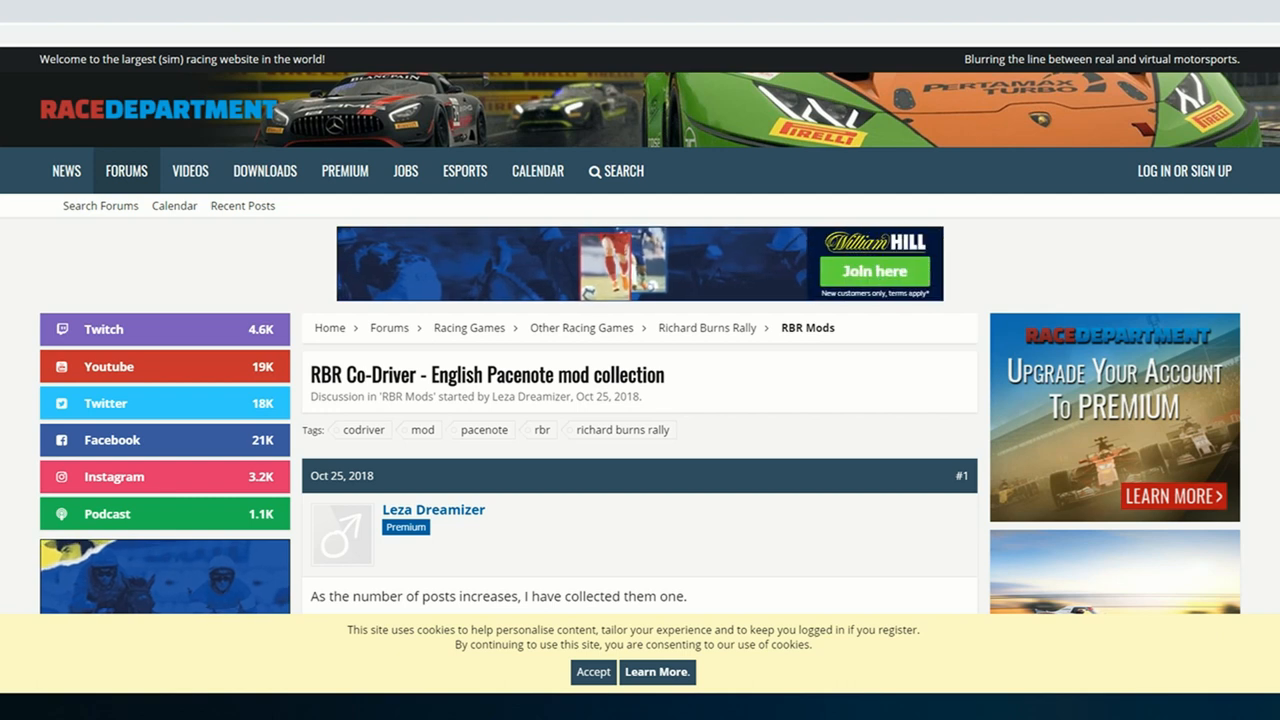
- Scroll the English Pacenote collection thread to its Dropbox link and pacenote list
scroll(down, 3)
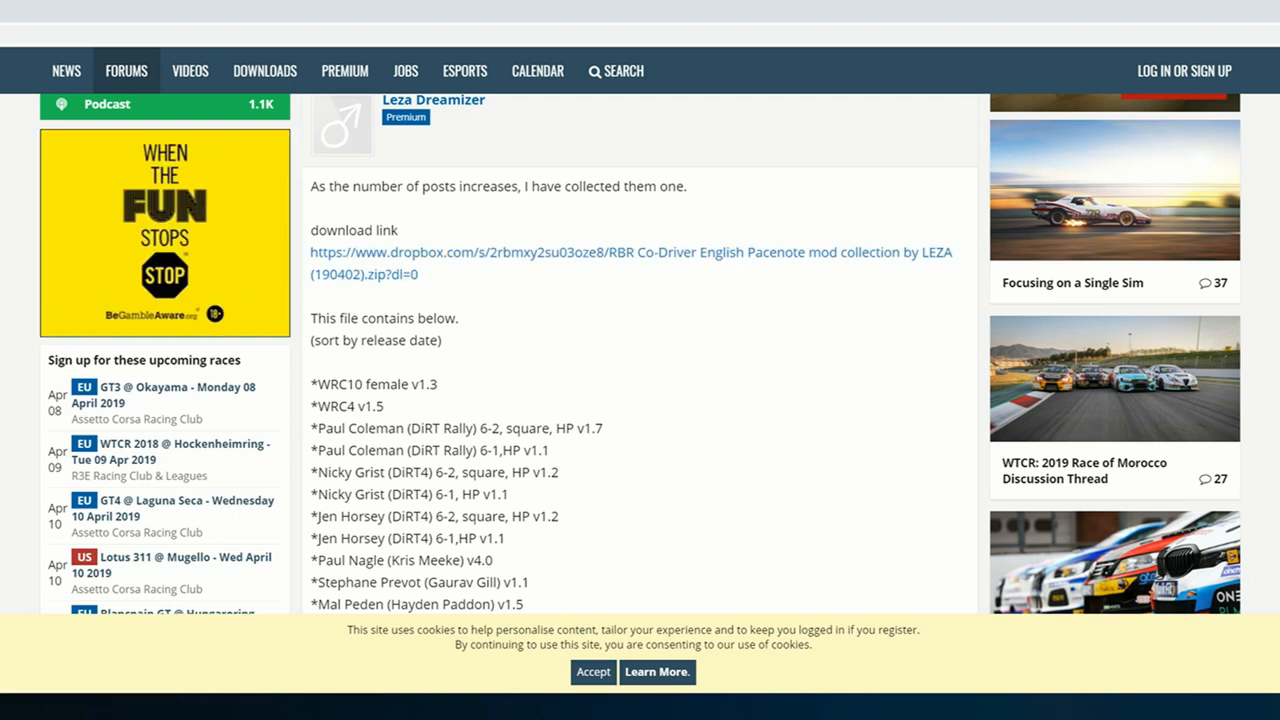
scroll(down, 3)
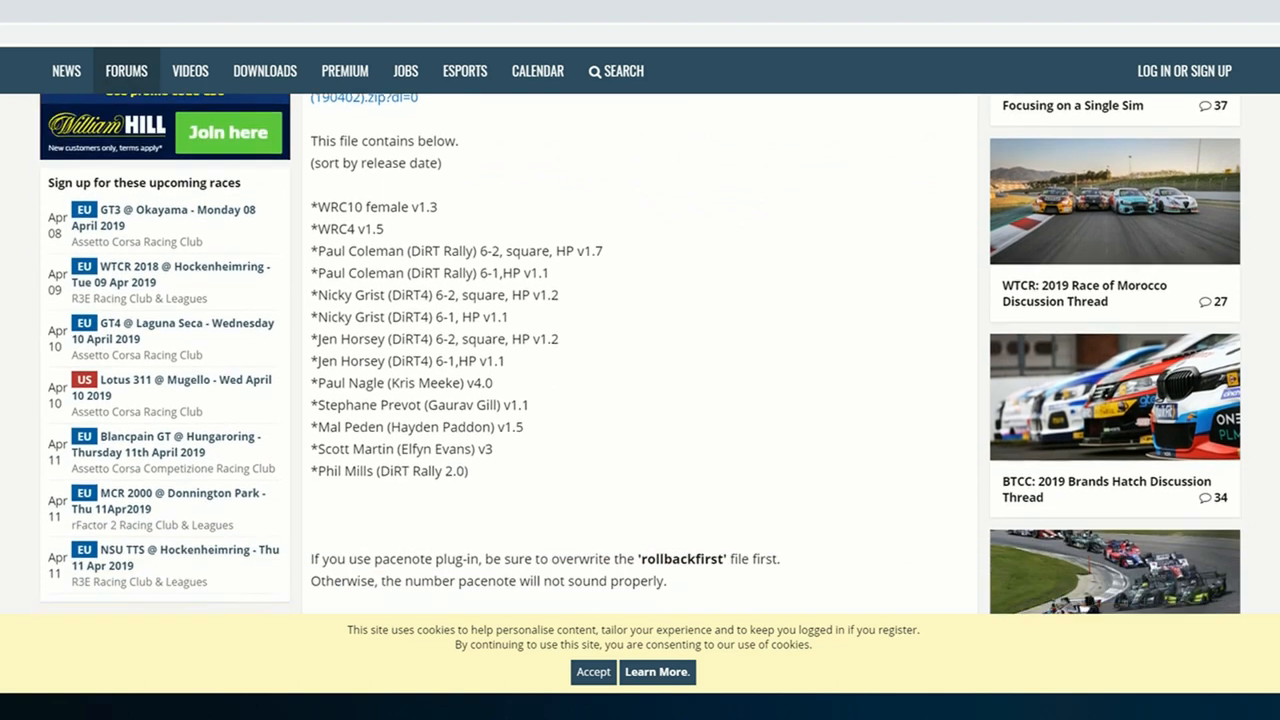
scroll(down, 3)
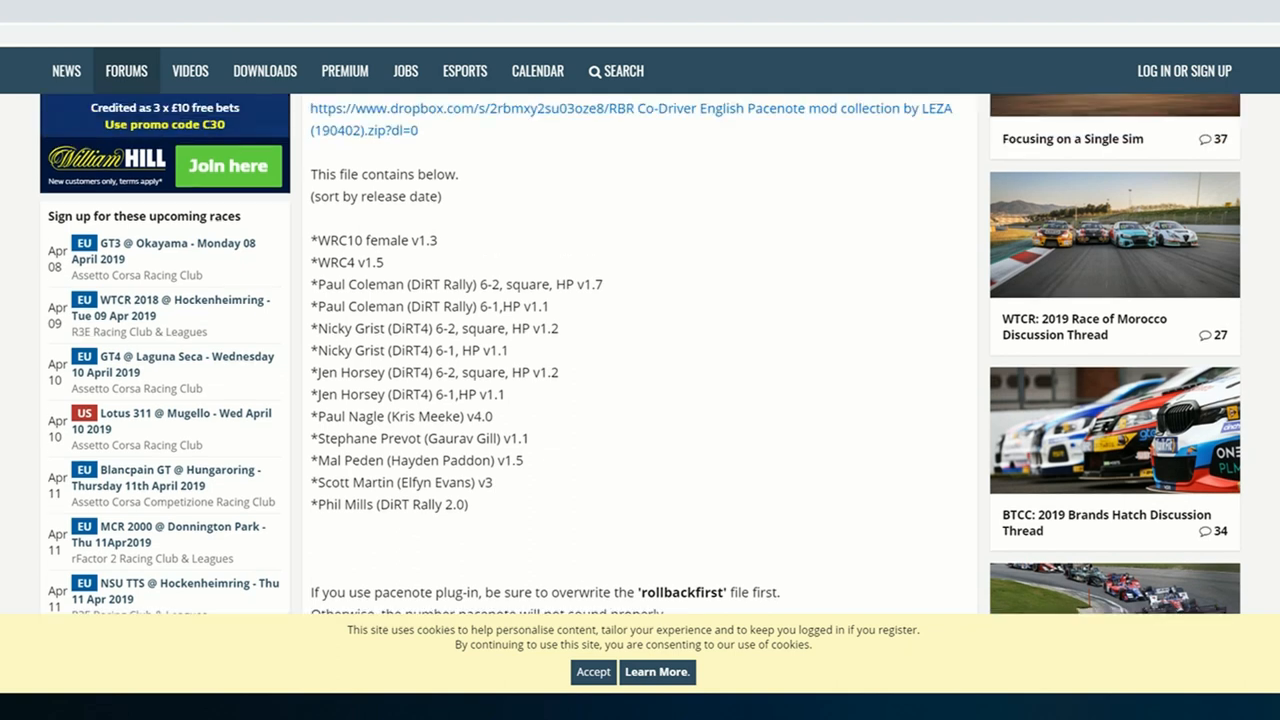
scroll(down, 3)
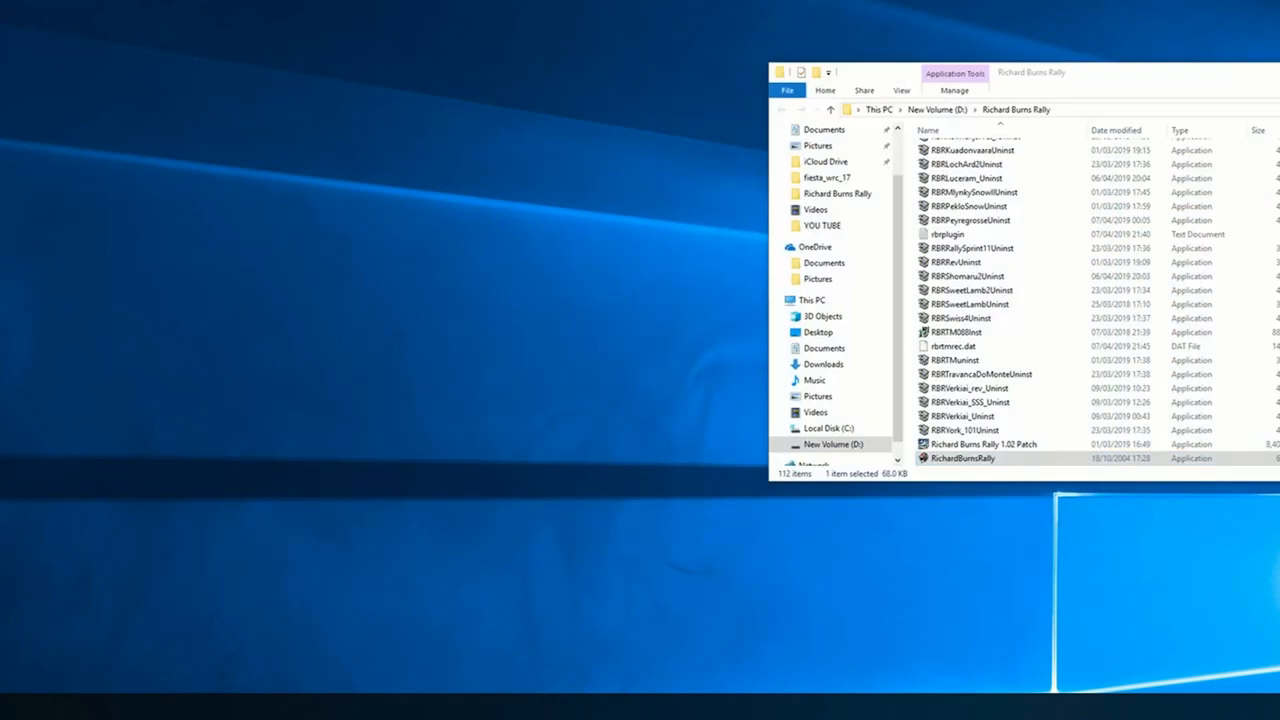
- Open the downloaded RBR Co-Driver English Pacenote mod collection zip from Downloads
click(823, 364)
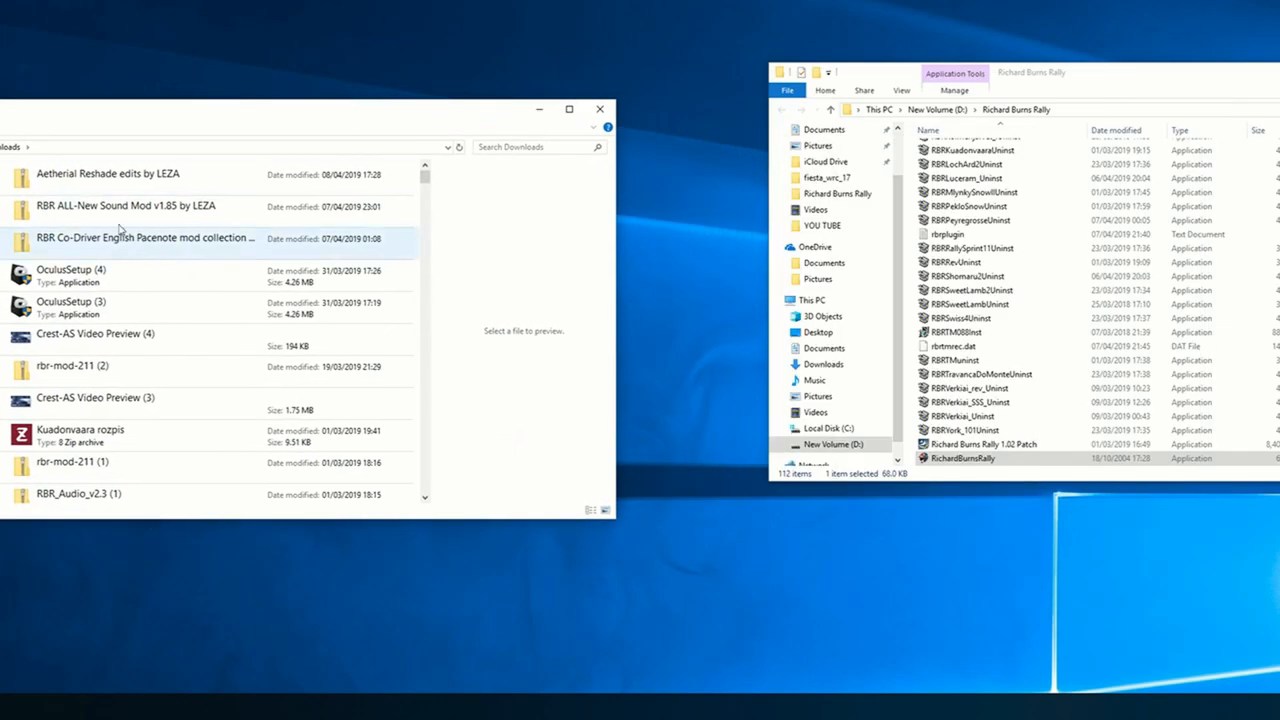
mouse_move(130, 262)
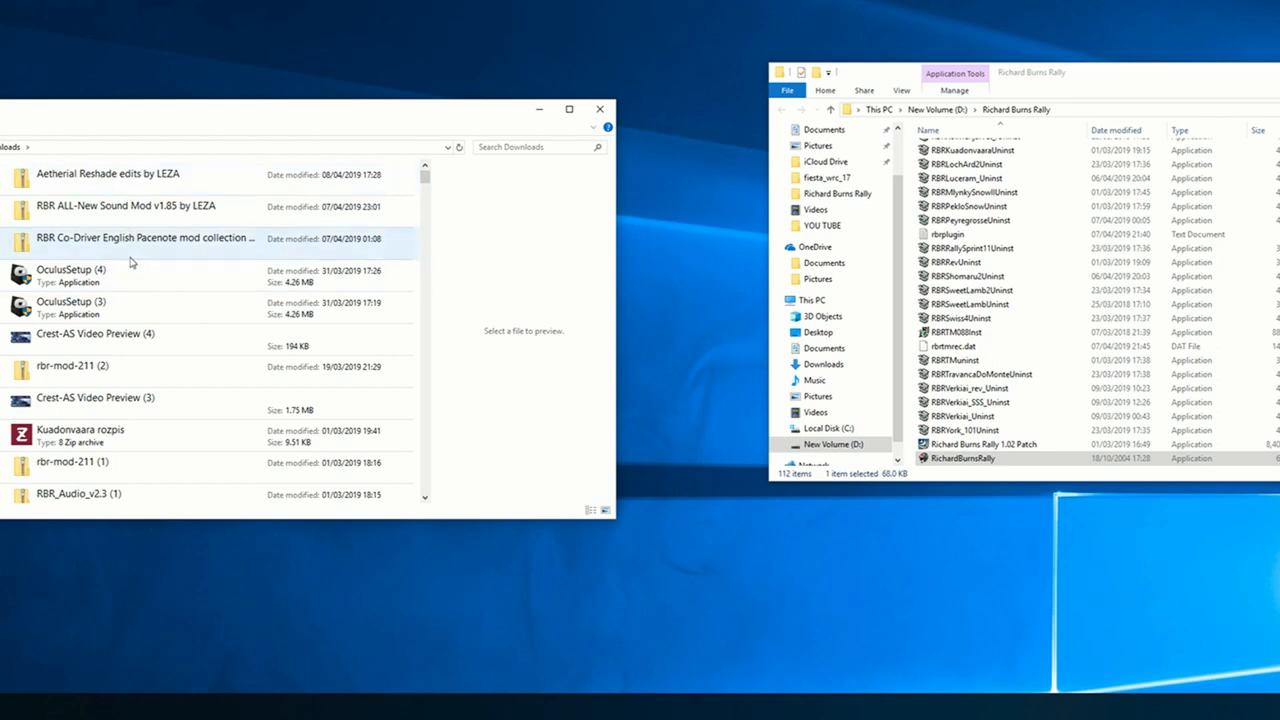
double_click(145, 238)
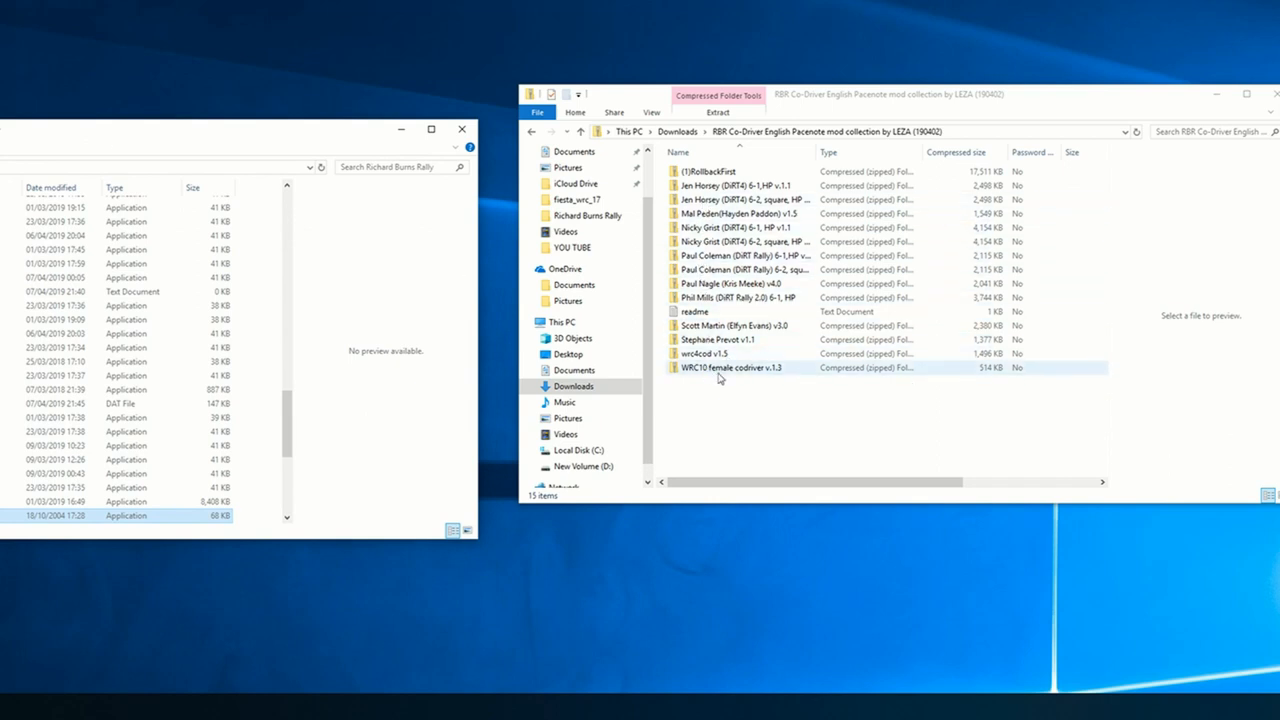
- Open the Scott Martin (Elfyn Evans) v3.0 pack and select an Audio folder
click(735, 325)
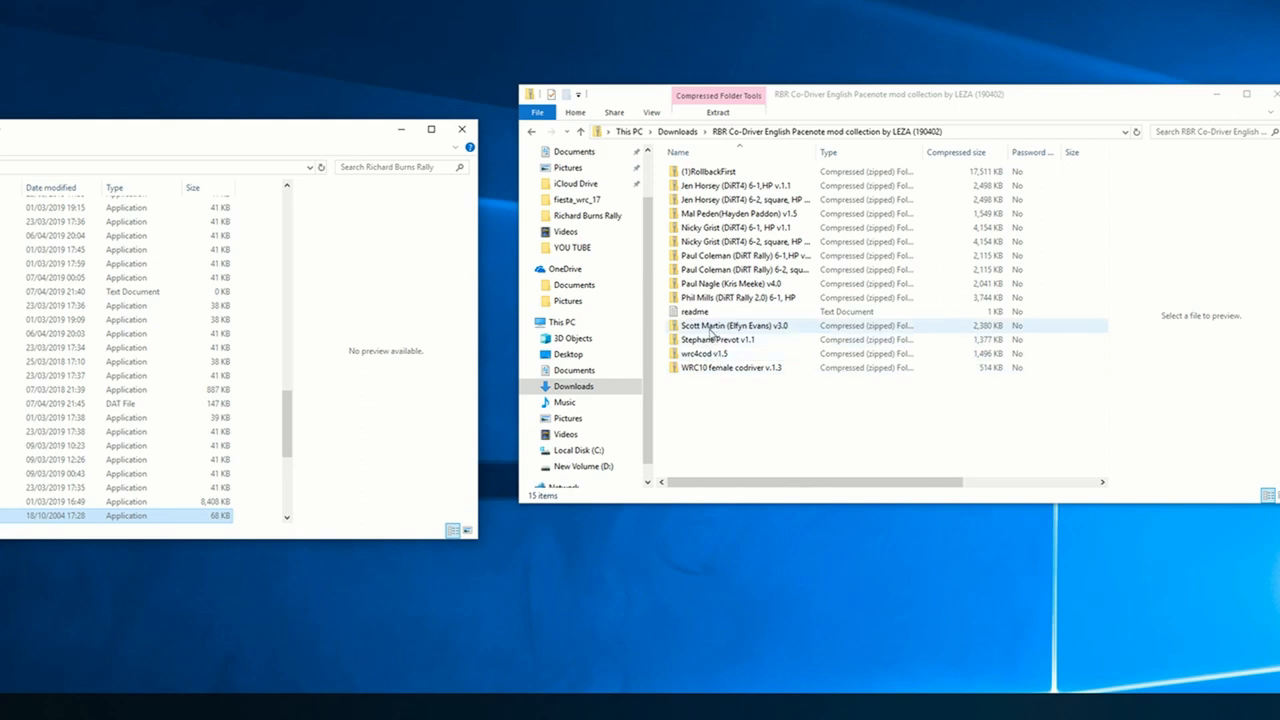
double_click(735, 325)
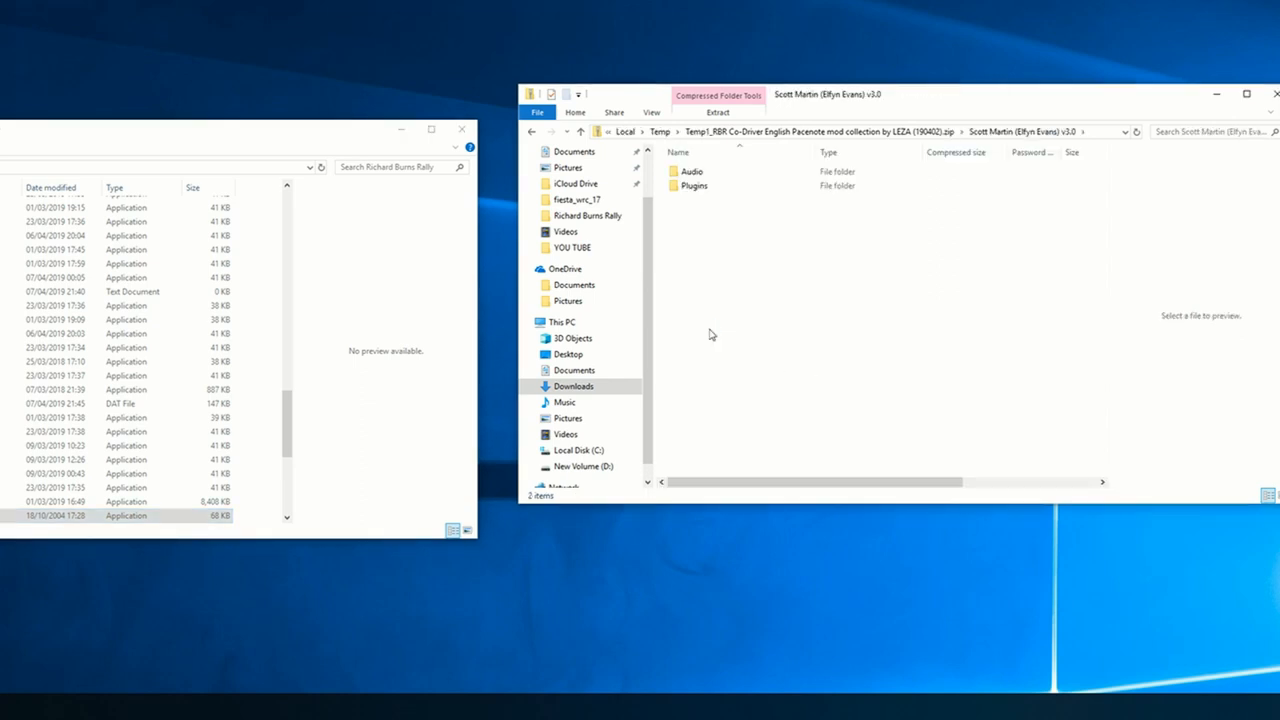
click(691, 171)
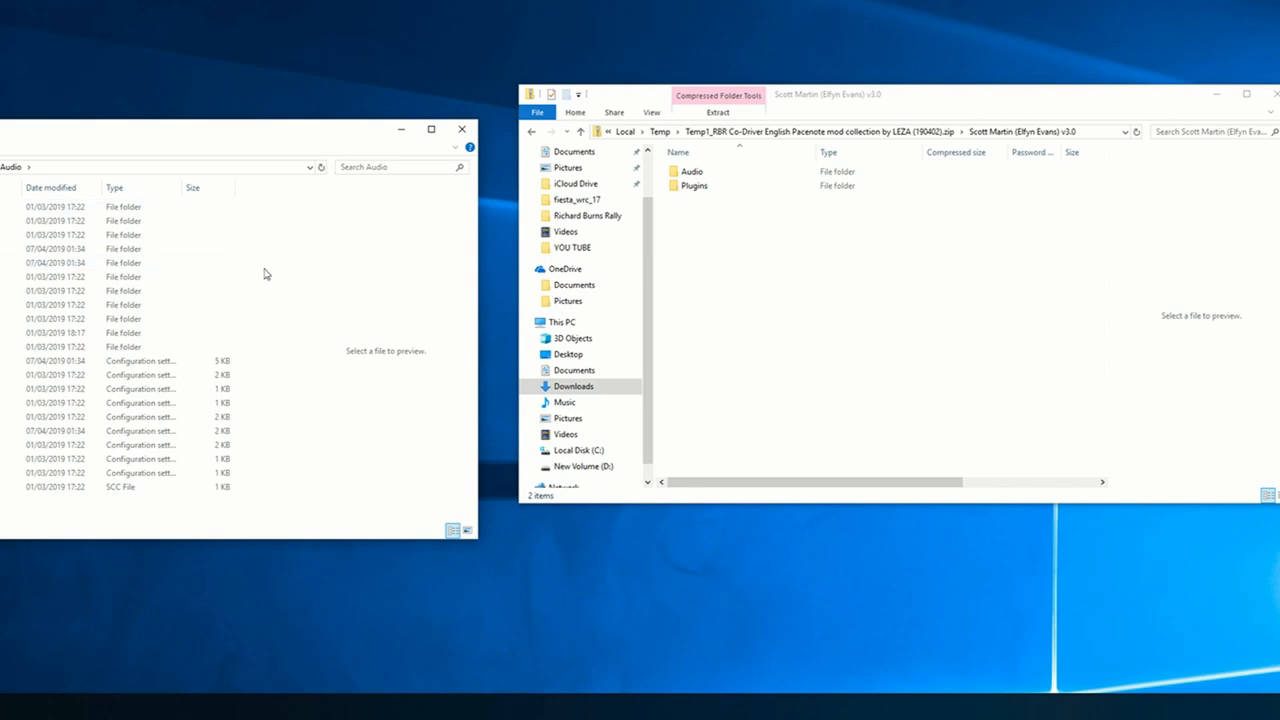
mouse_move(188, 138)
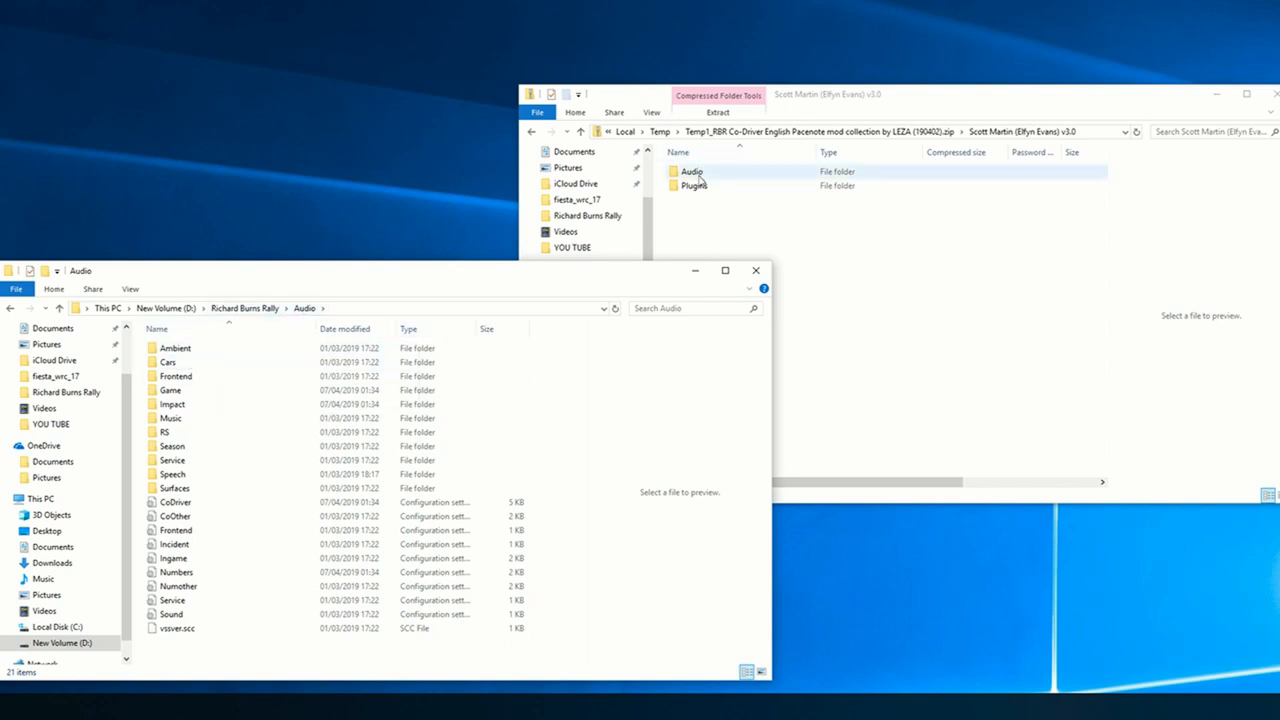
- Open the Scott Martin pack's Audio folder and select all its items
double_click(691, 171)
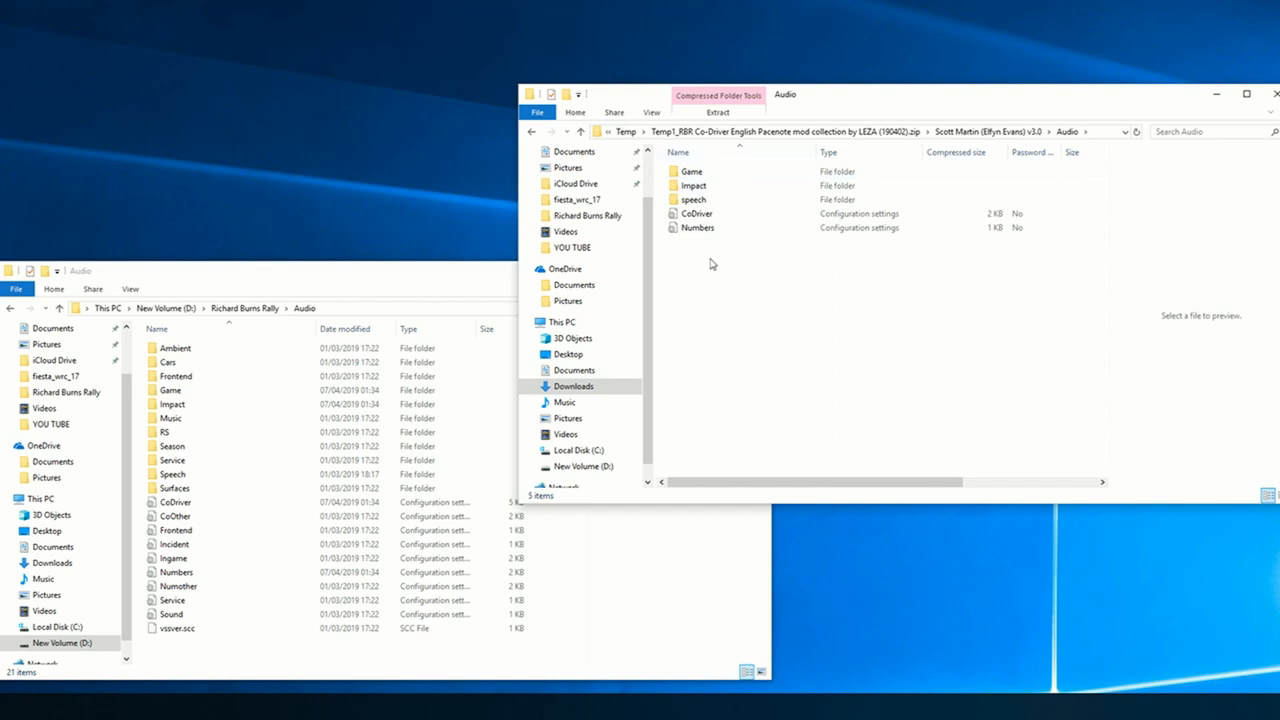
key(ctrl+a)
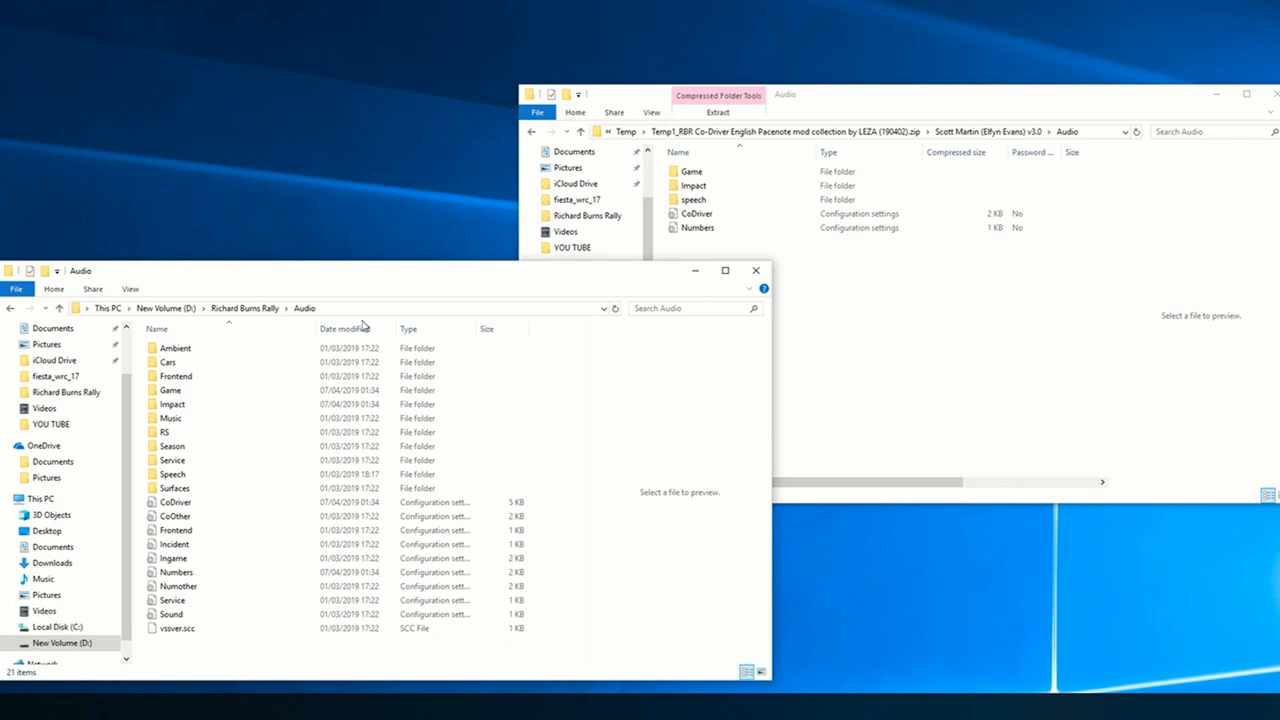
mouse_move(231, 325)
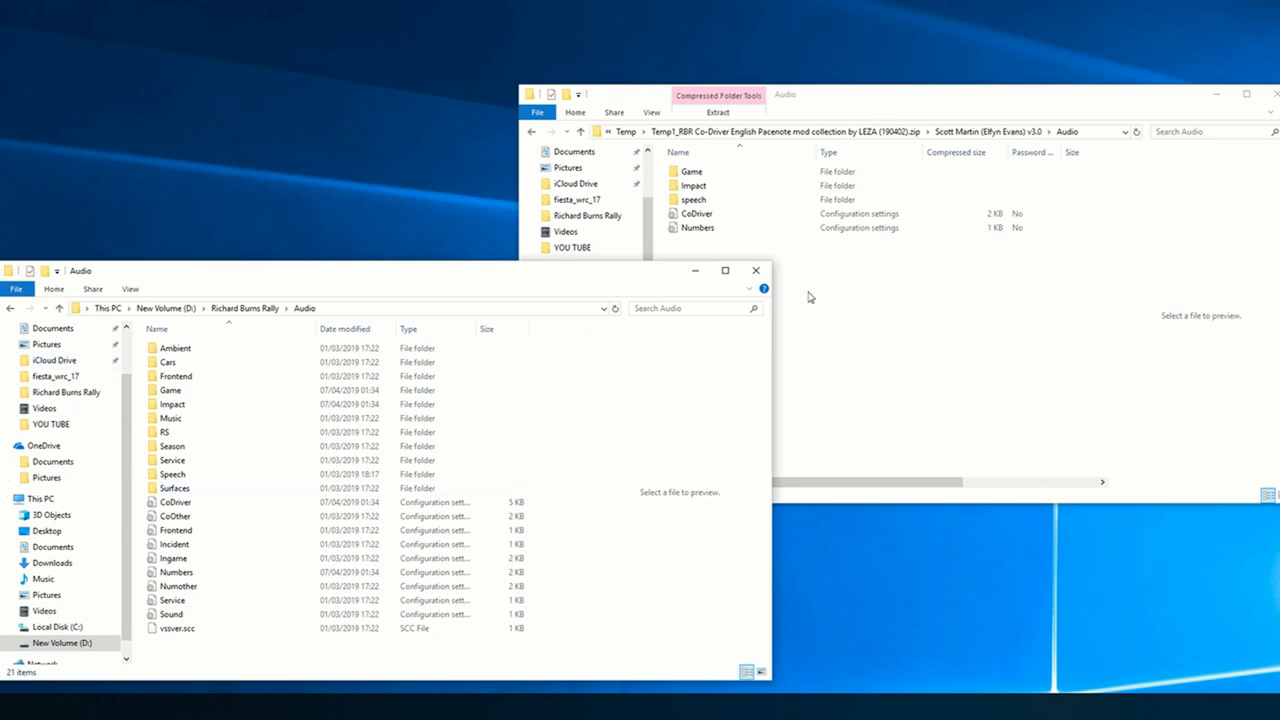
mouse_move(725, 250)
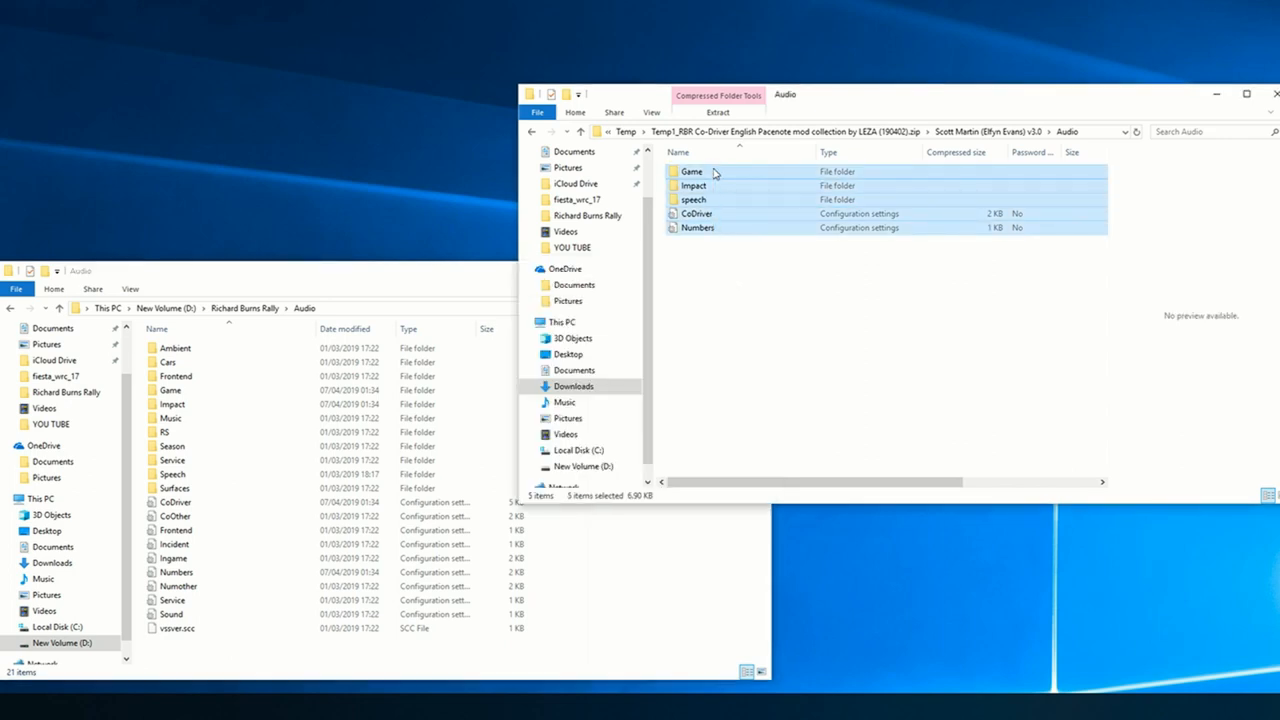
- Paste Game, Impact, speech, CoDriver and Numbers over the game's Audio files
right_click(691, 171)
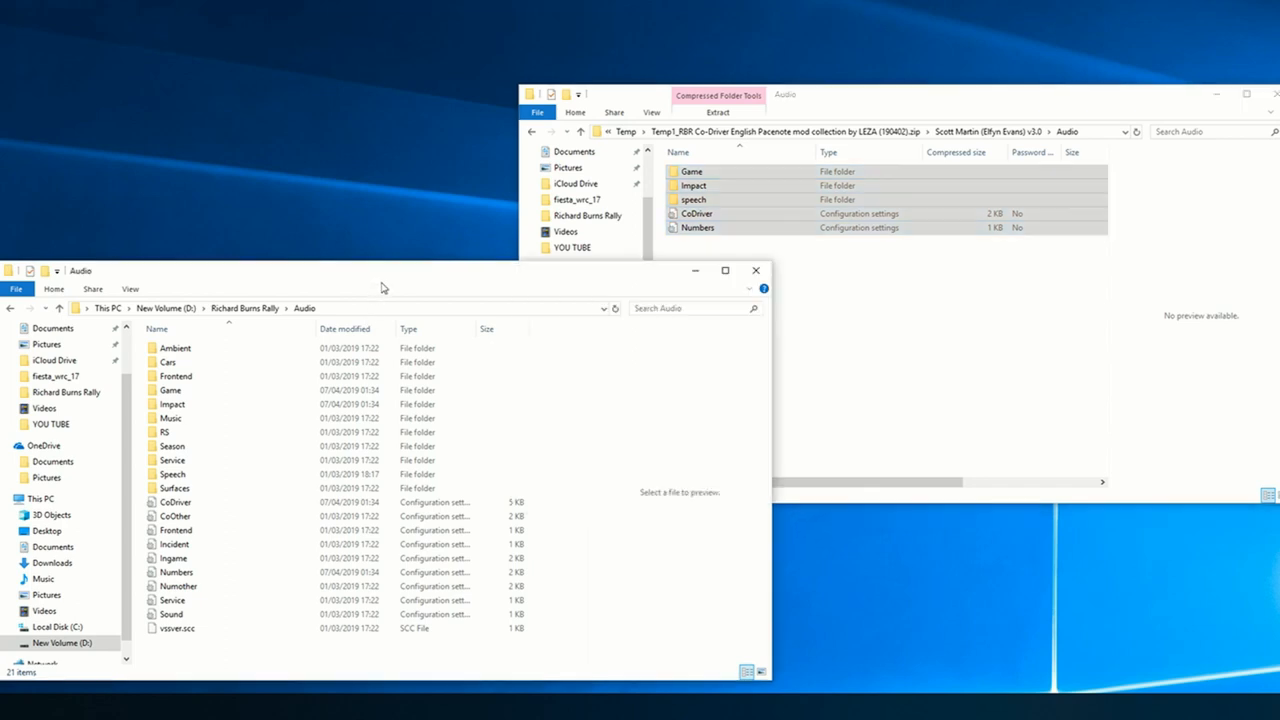
mouse_move(573, 413)
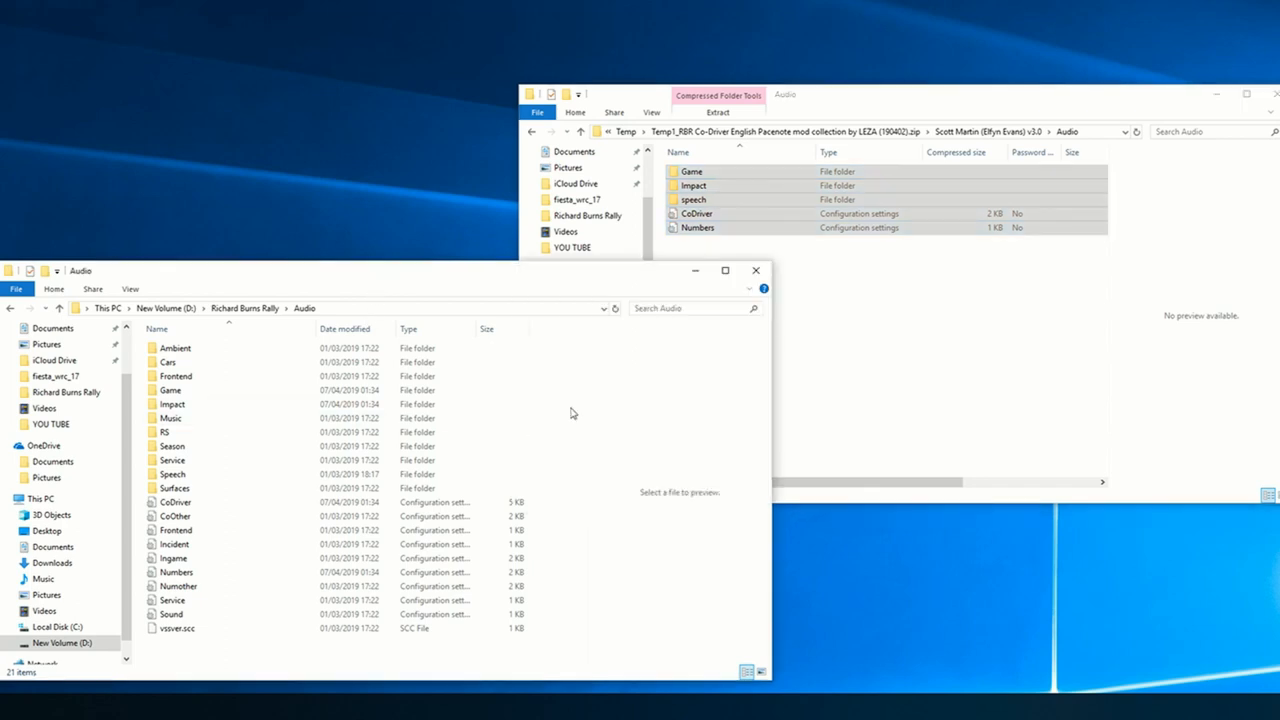
right_click(573, 413)
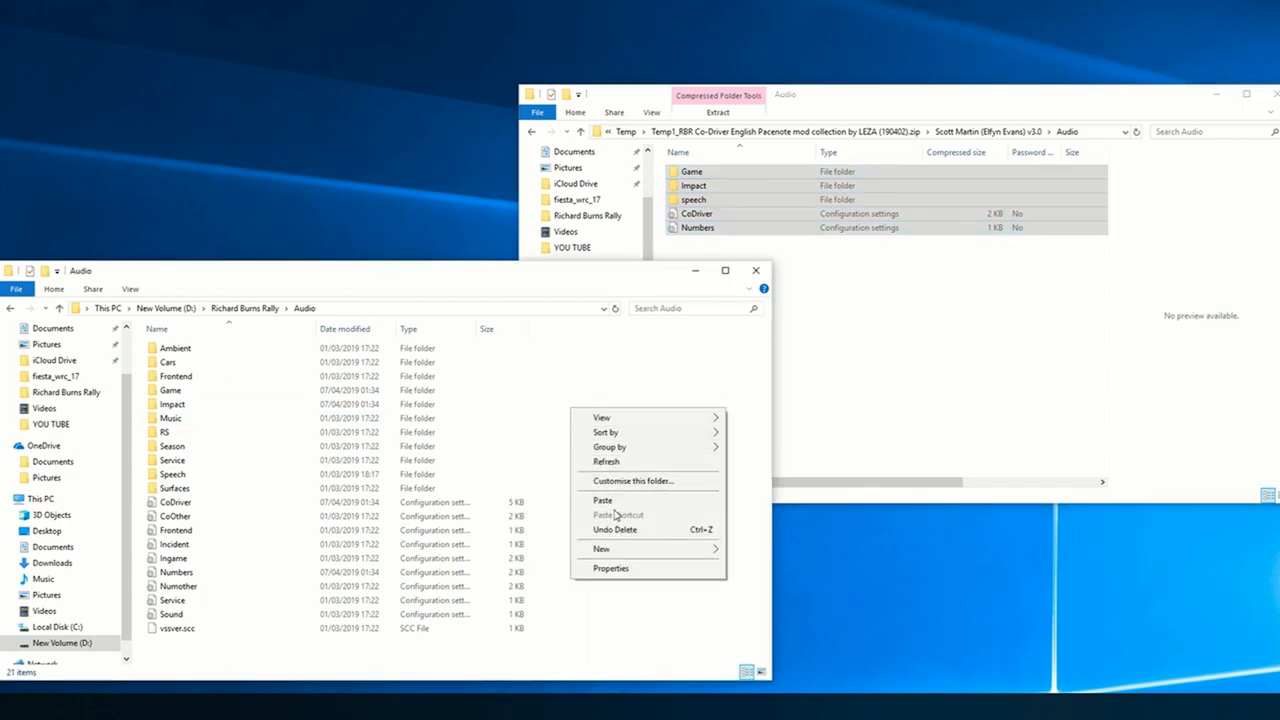
click(603, 500)
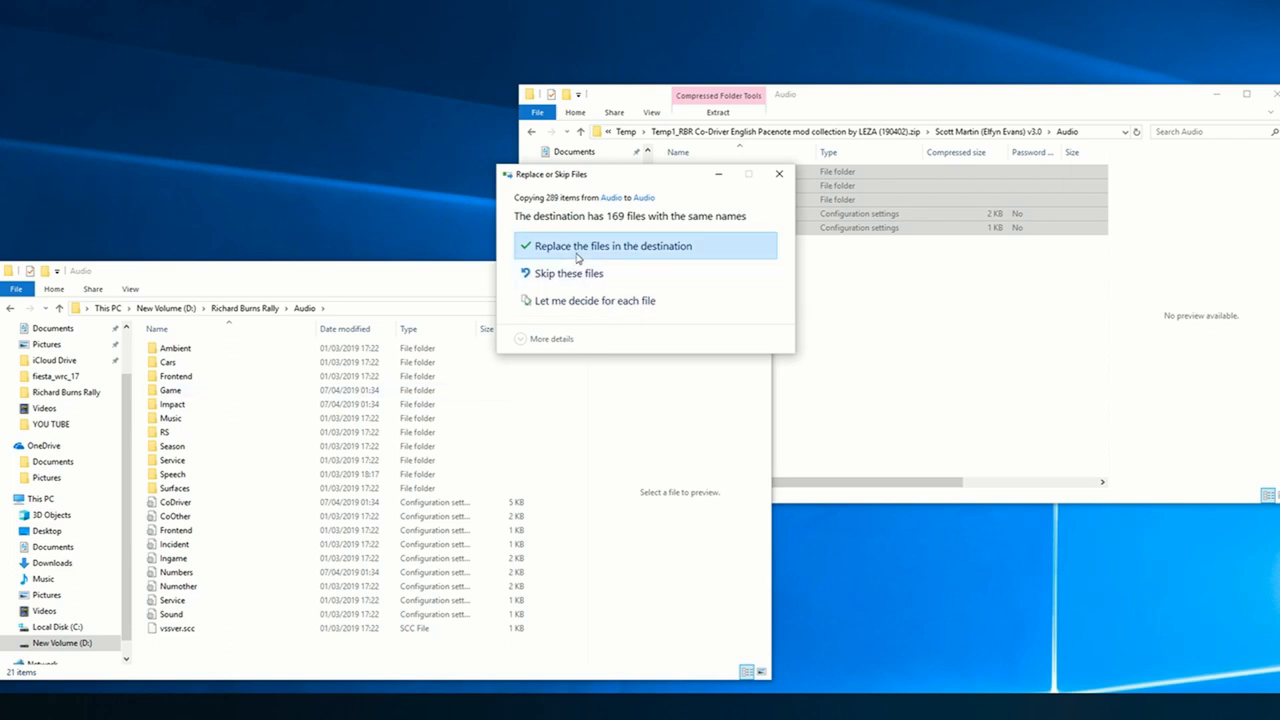
click(613, 245)
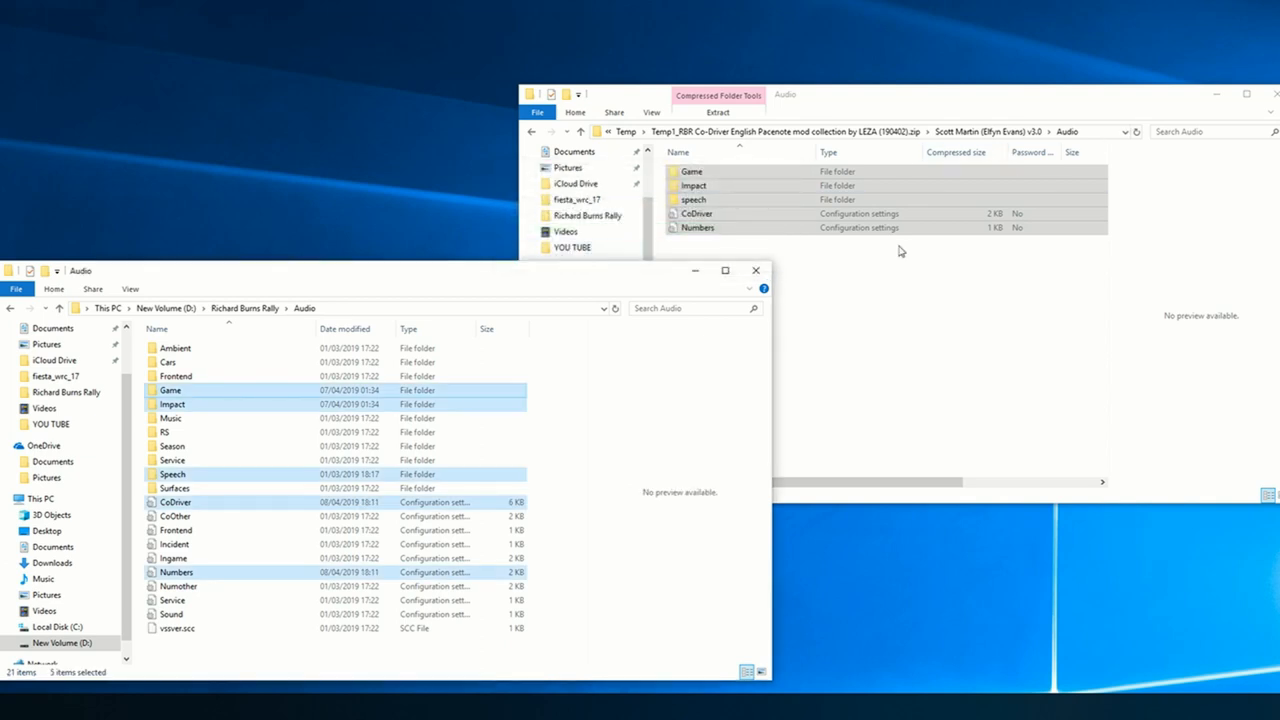
click(756, 270)
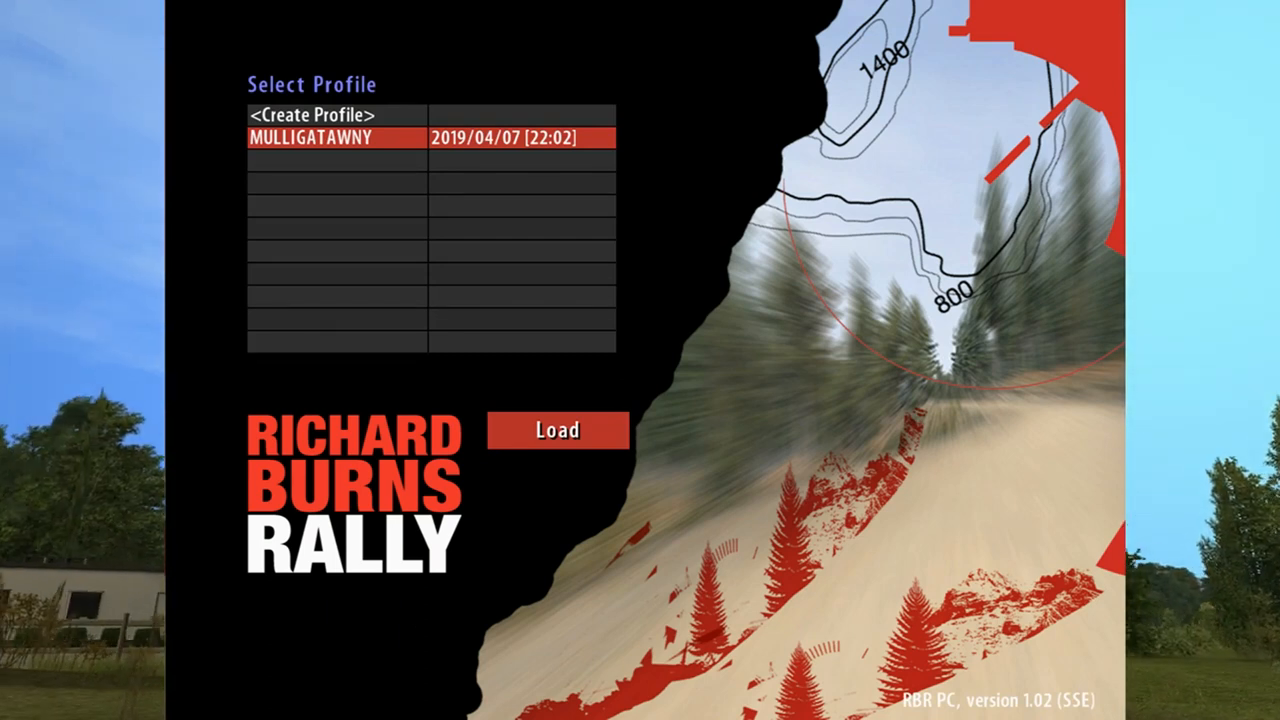
- Load the existing driver profile on the Select Profile screen
click(557, 431)
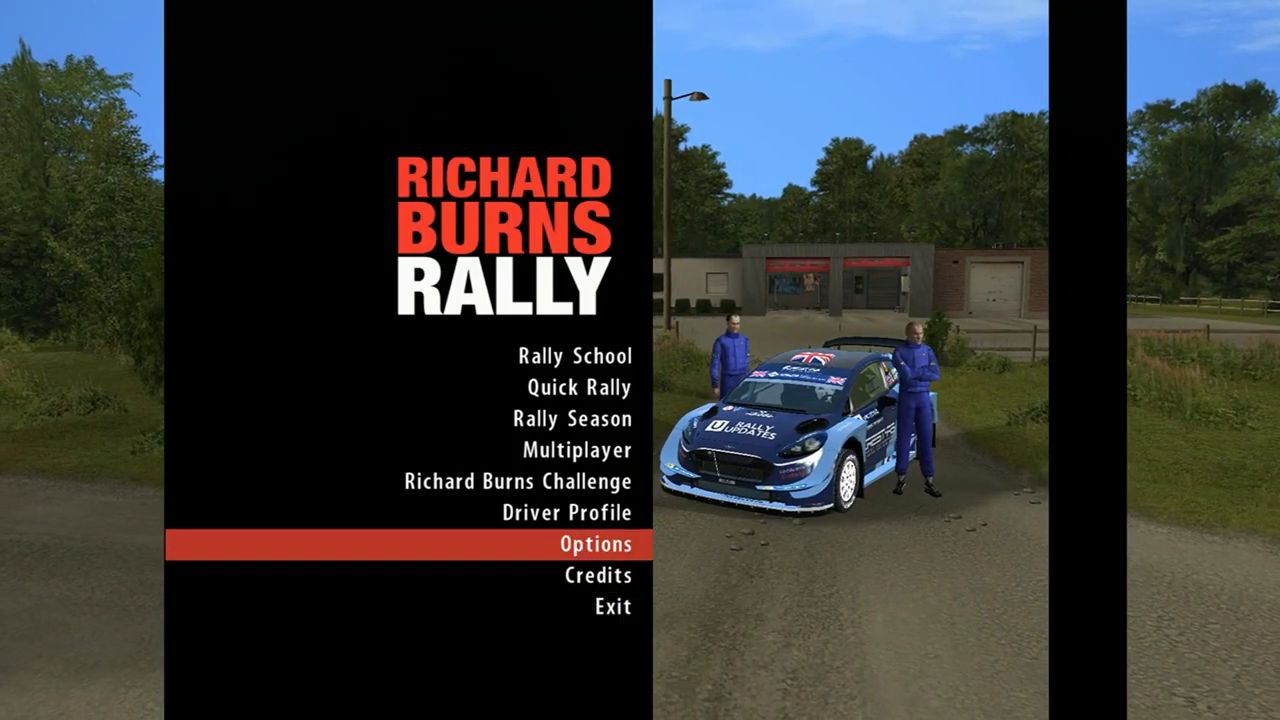
- Enter the RBR Tournament plugin menu through Options and open Shakedown
click(595, 545)
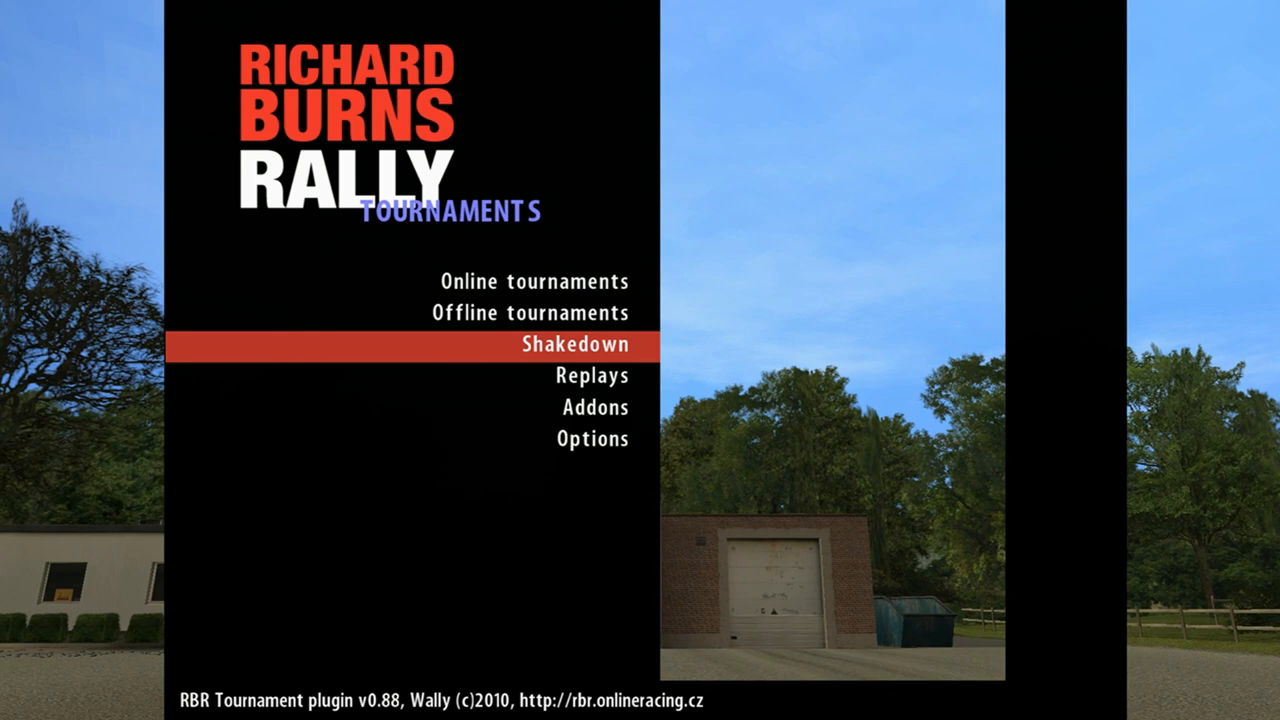
click(575, 344)
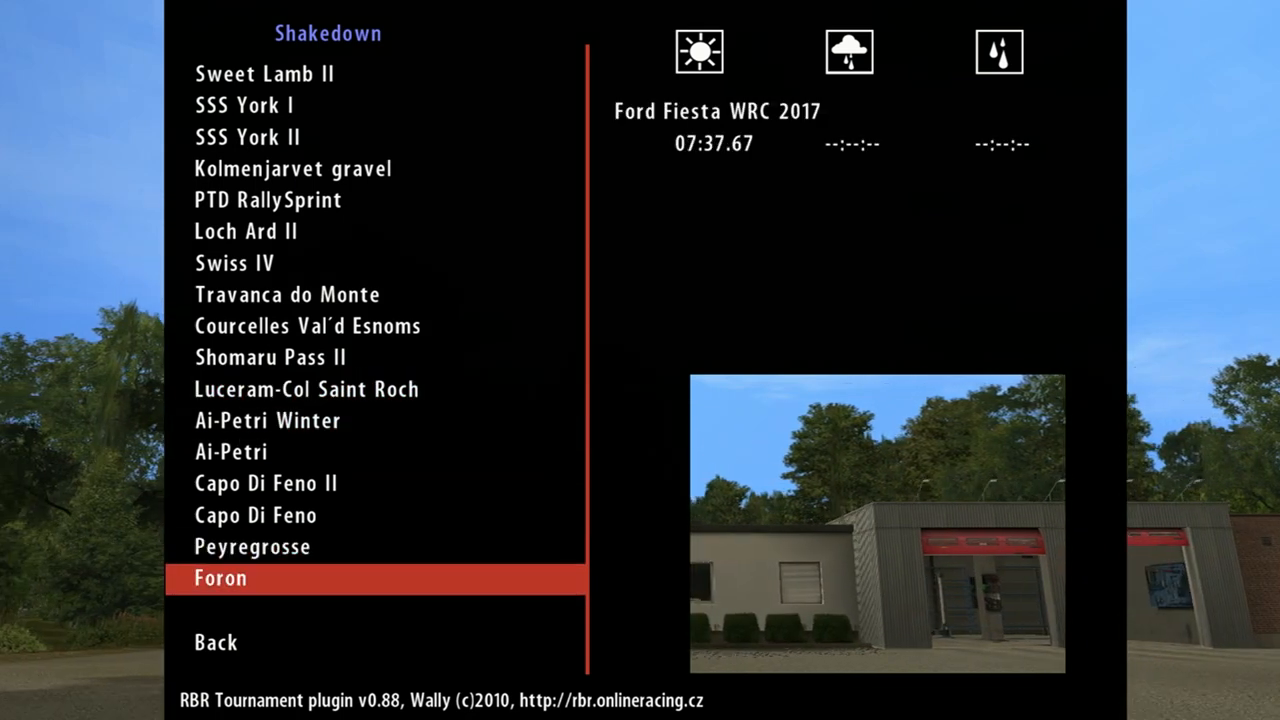
- Pick Shomaru Pass II from the Shakedown stage list
key(up)
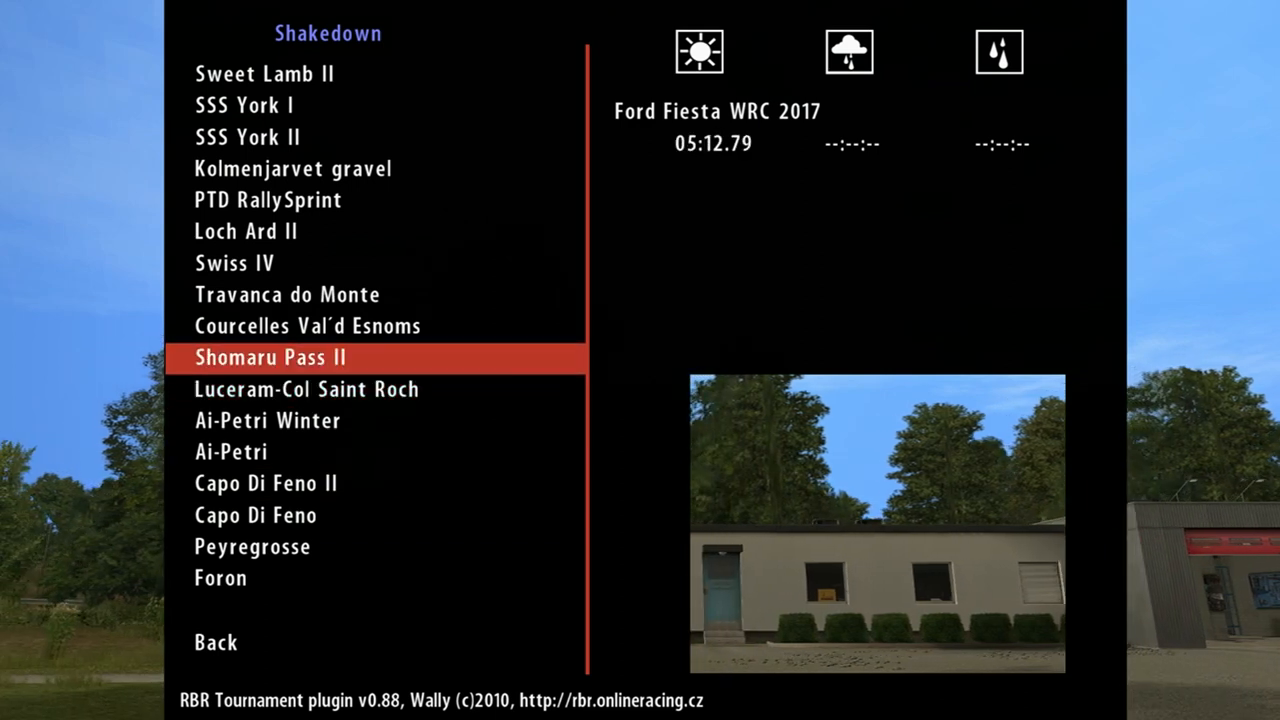
click(270, 357)
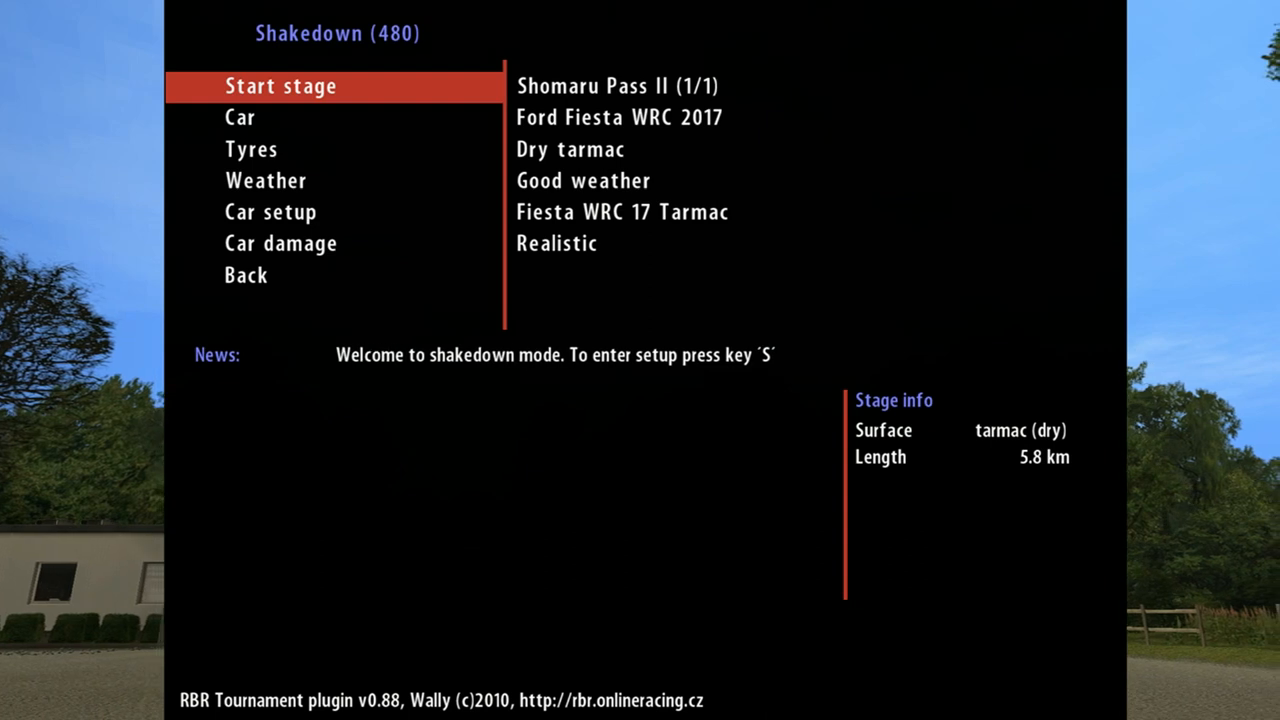
- Start and drive the Shomaru Pass II shakedown stage
click(281, 86)
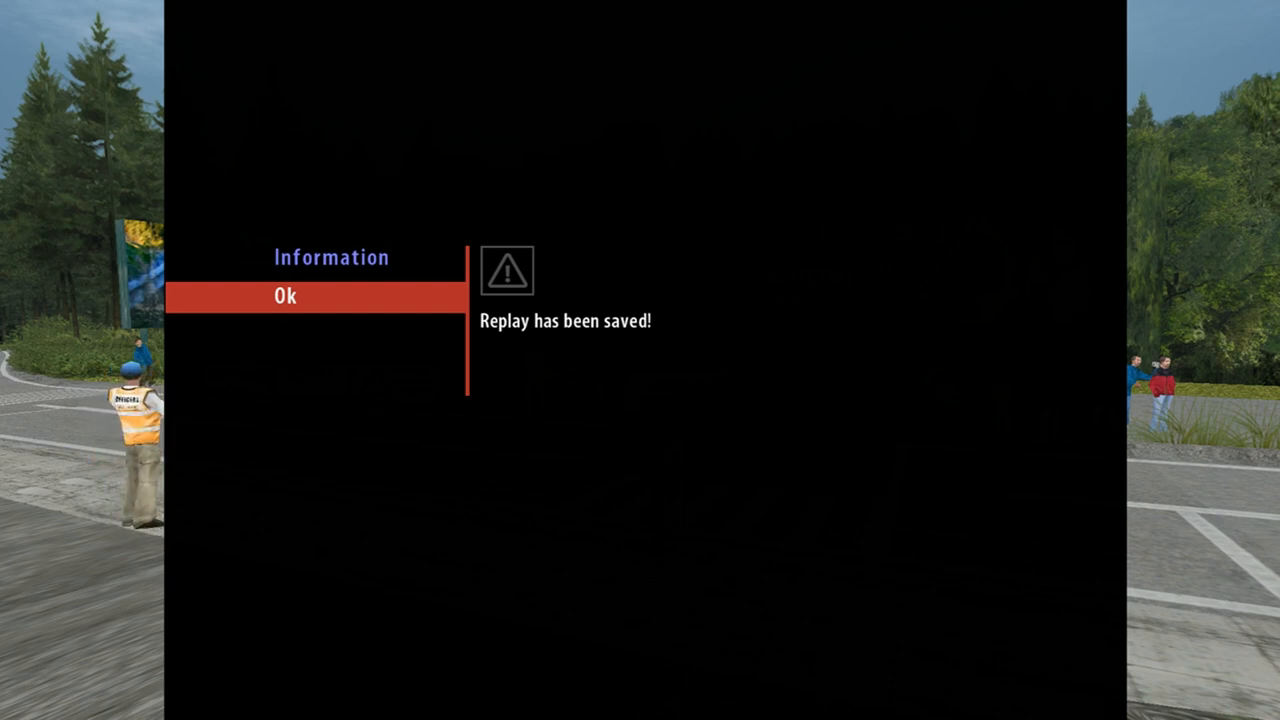
- Open the LEZA sound mod archive and overwrite the game's audio.ini with the mod's
click(285, 296)
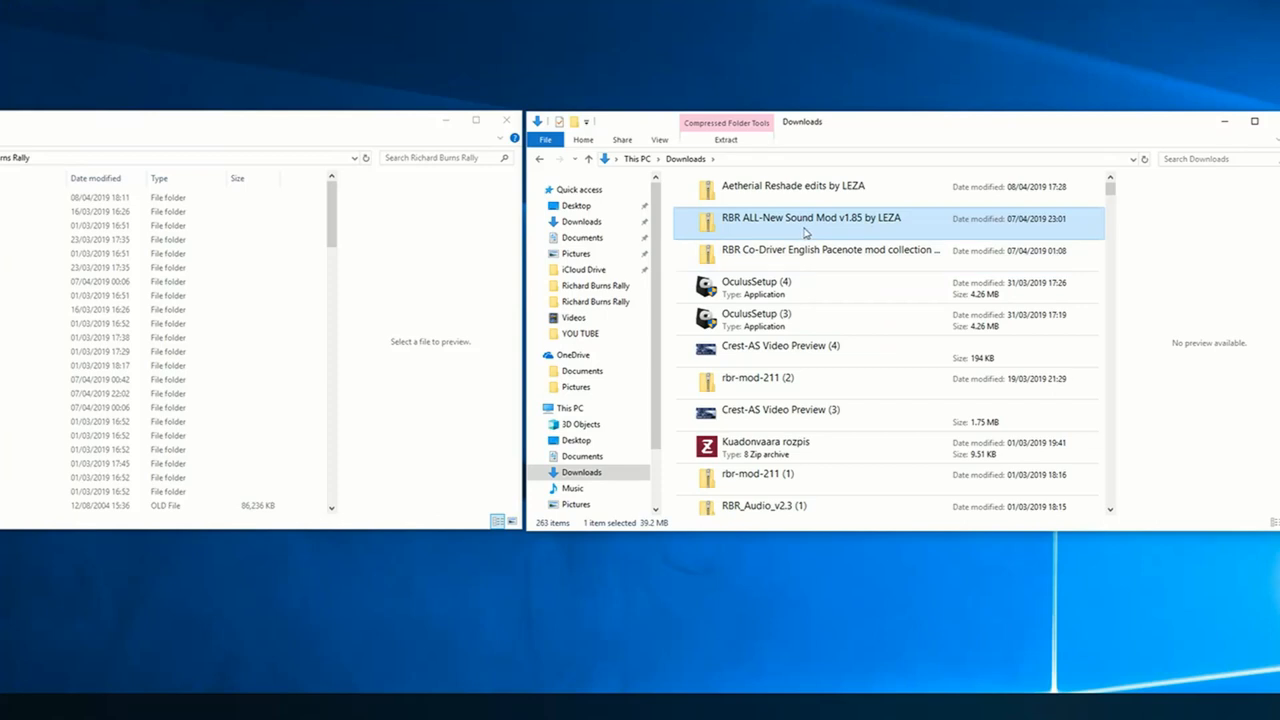
double_click(810, 217)
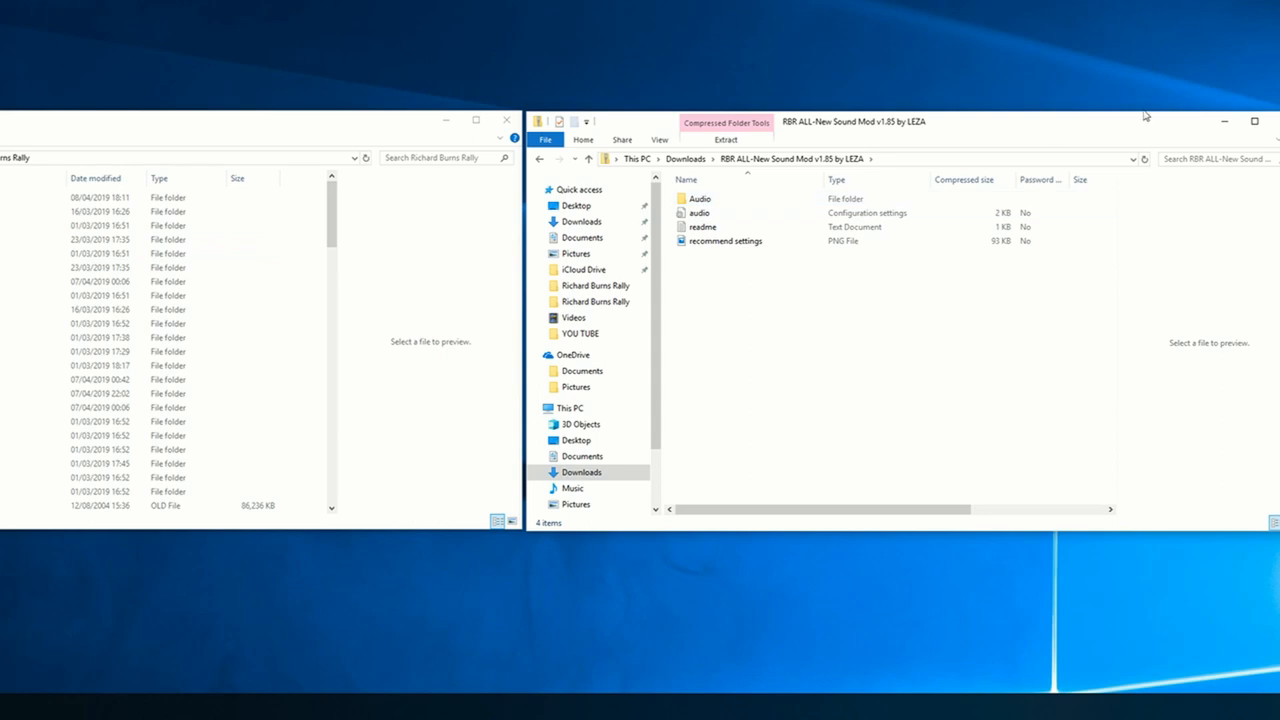
click(720, 213)
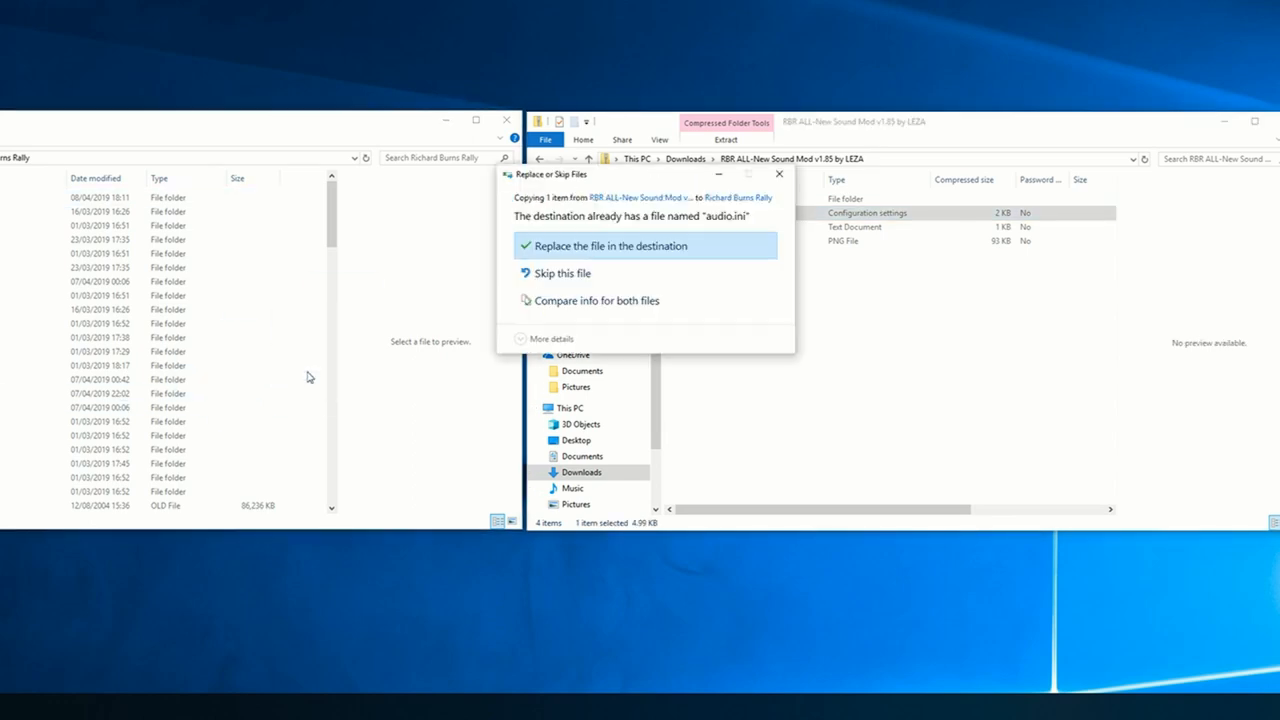
click(609, 245)
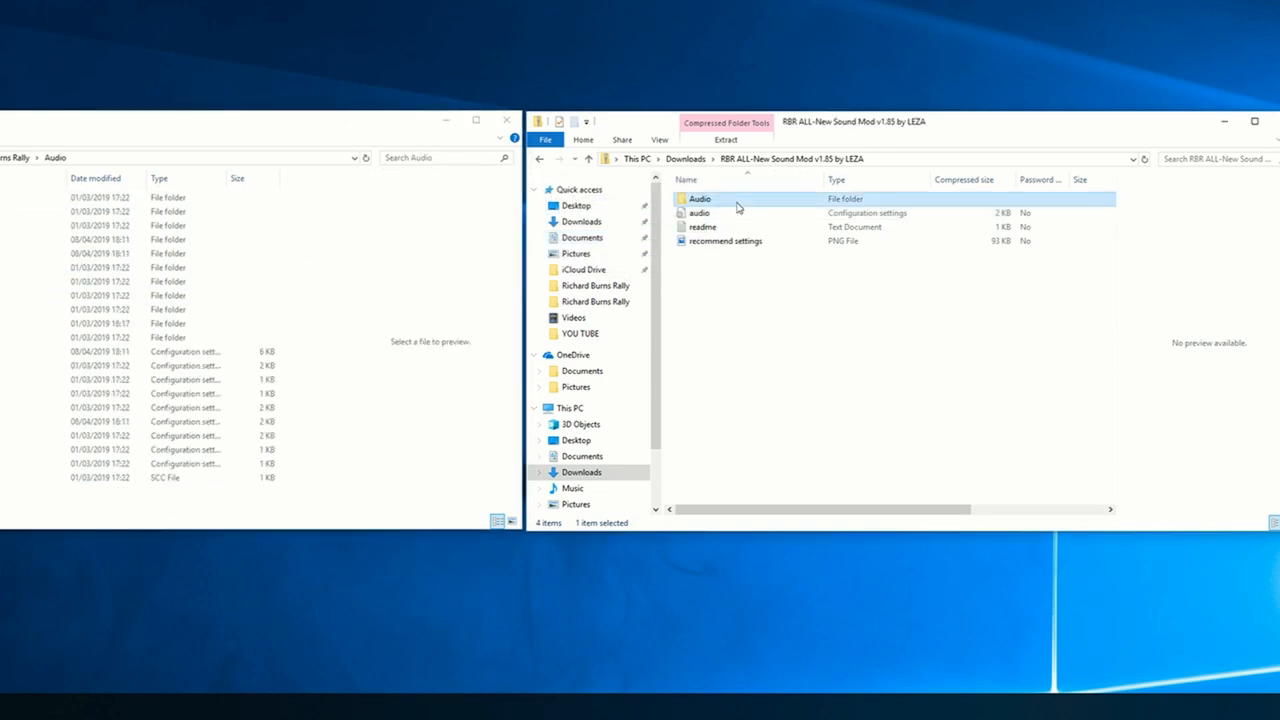
- Replace all the game's Audio folder files with the mod's Audio folder contents
double_click(700, 198)
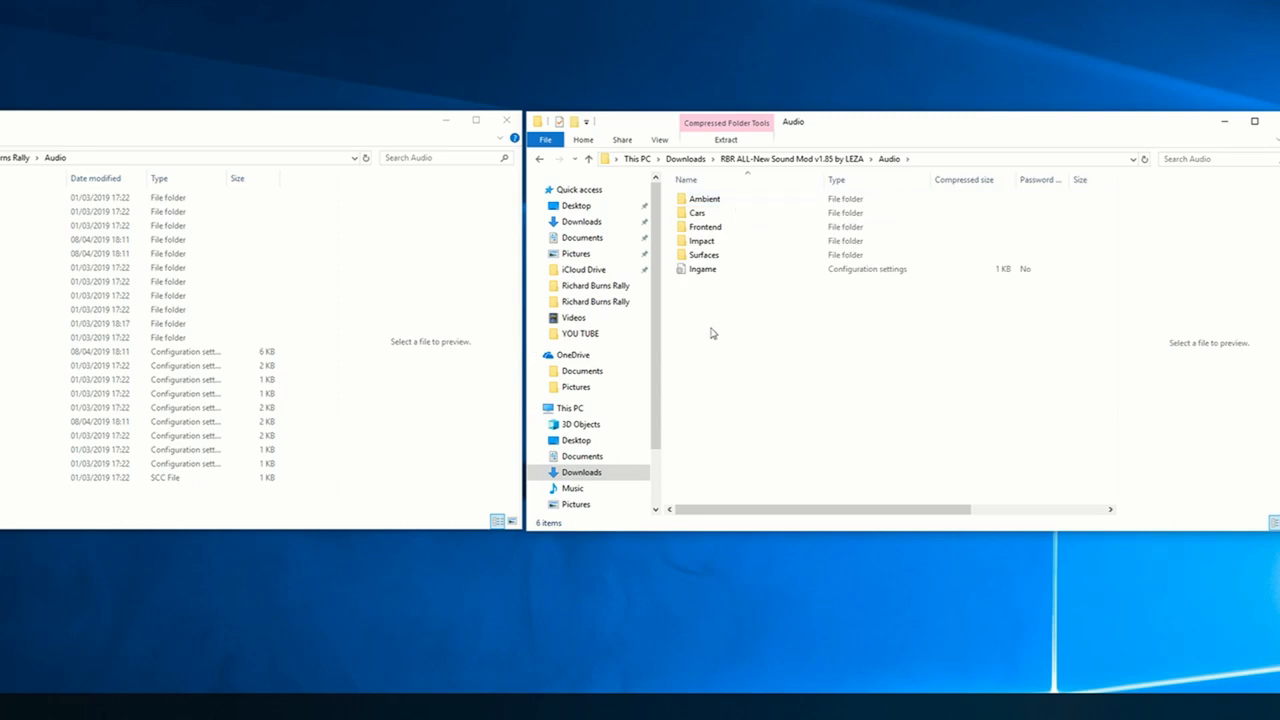
key(ctrl+a)
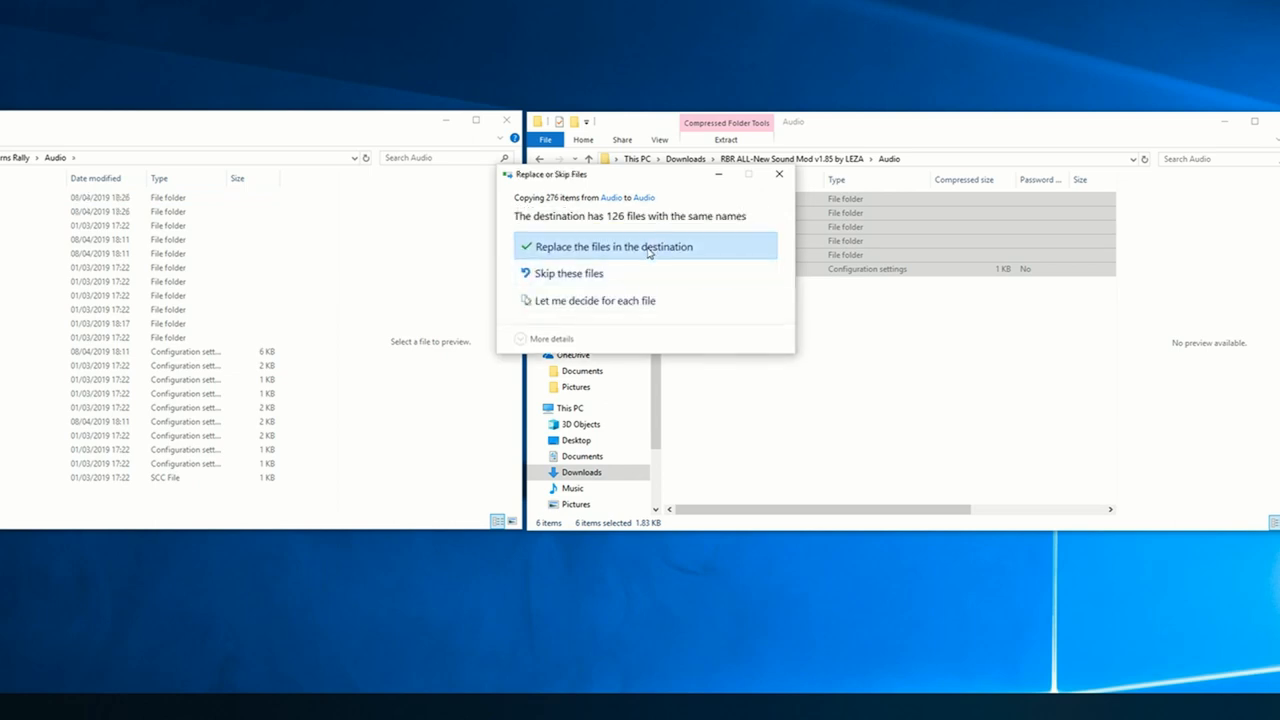
click(607, 246)
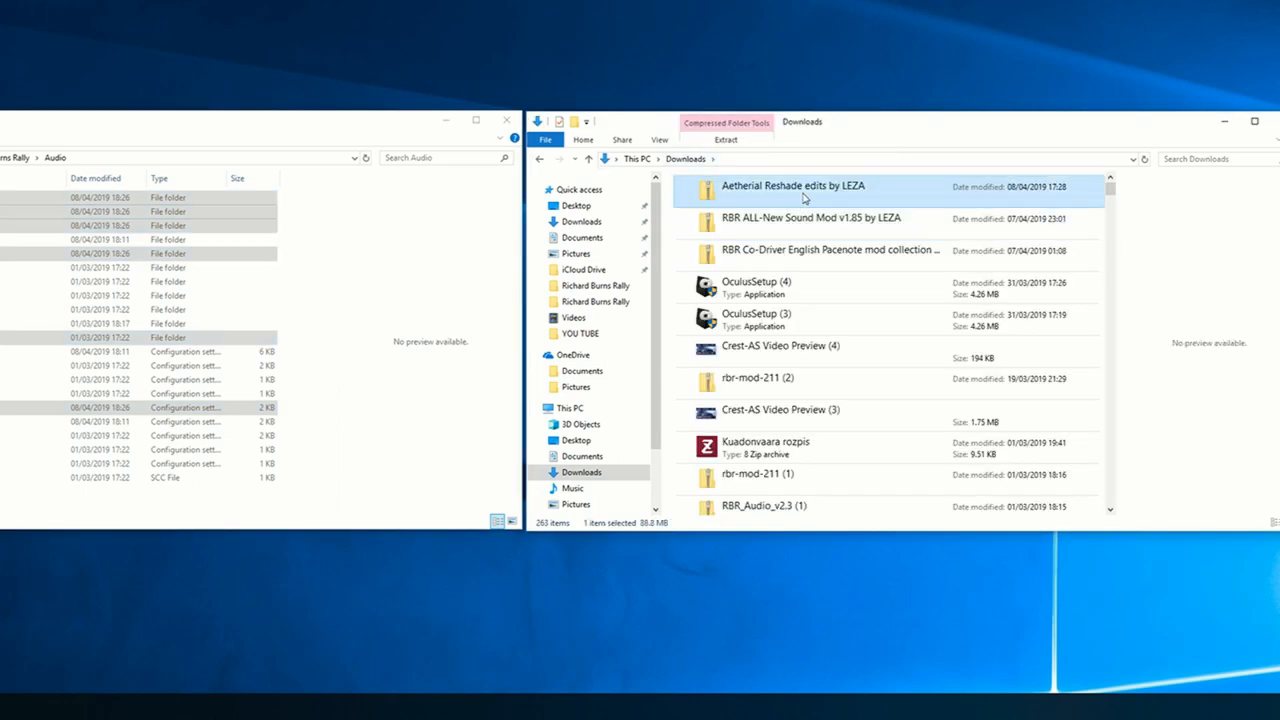
- Drag LEZA's HDR+Bloom+Motion Blur+Lenzflare Reshade preset folder into the Richard Burns Rally folder
double_click(794, 186)
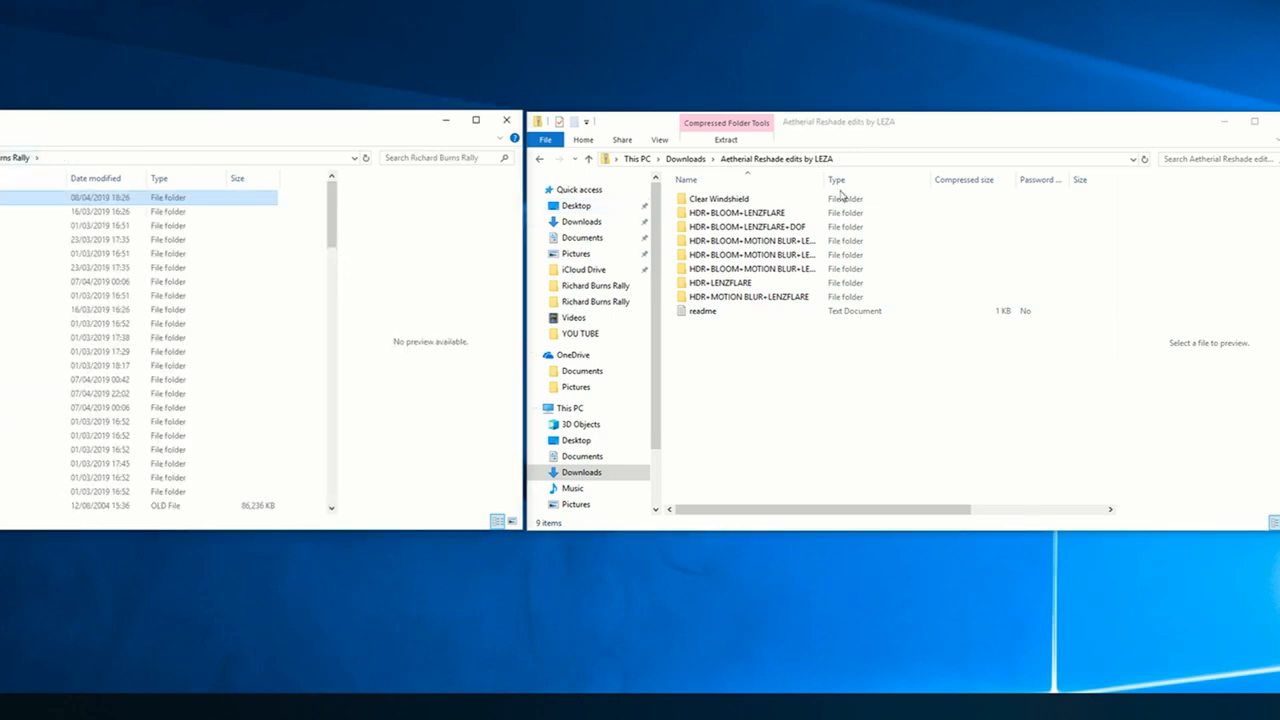
mouse_move(1020, 254)
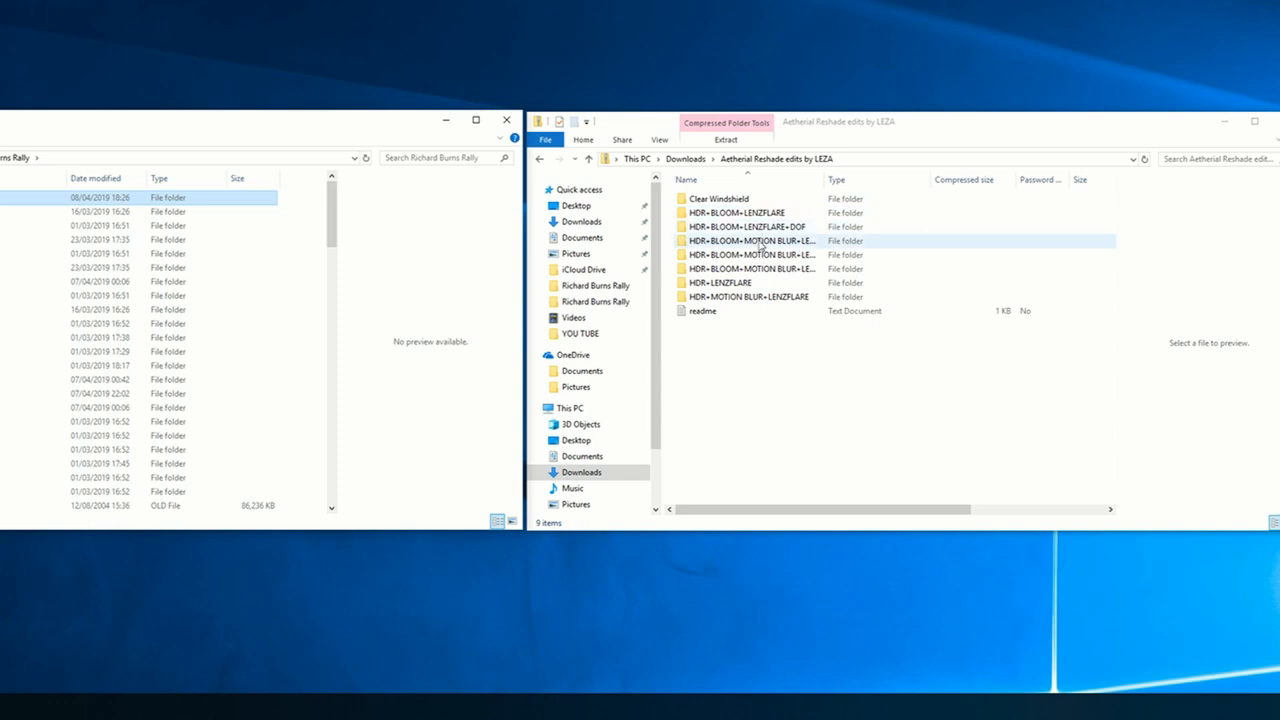
double_click(751, 240)
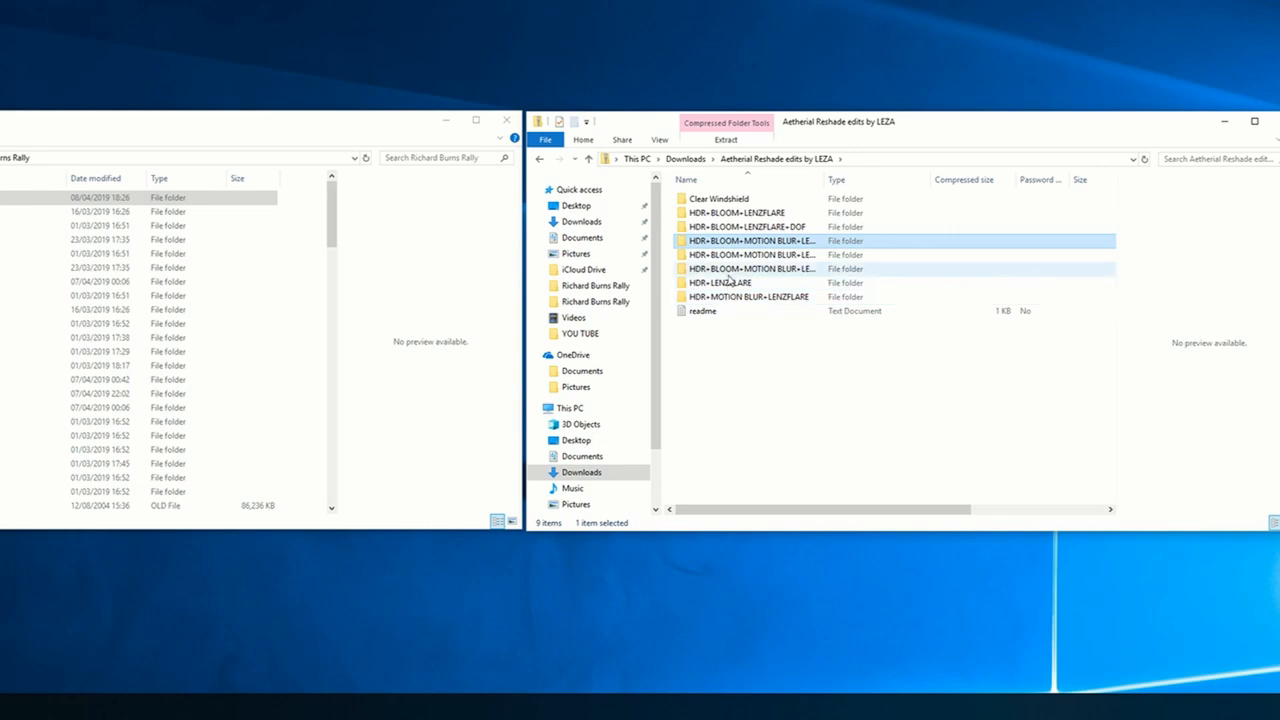
click(750, 241)
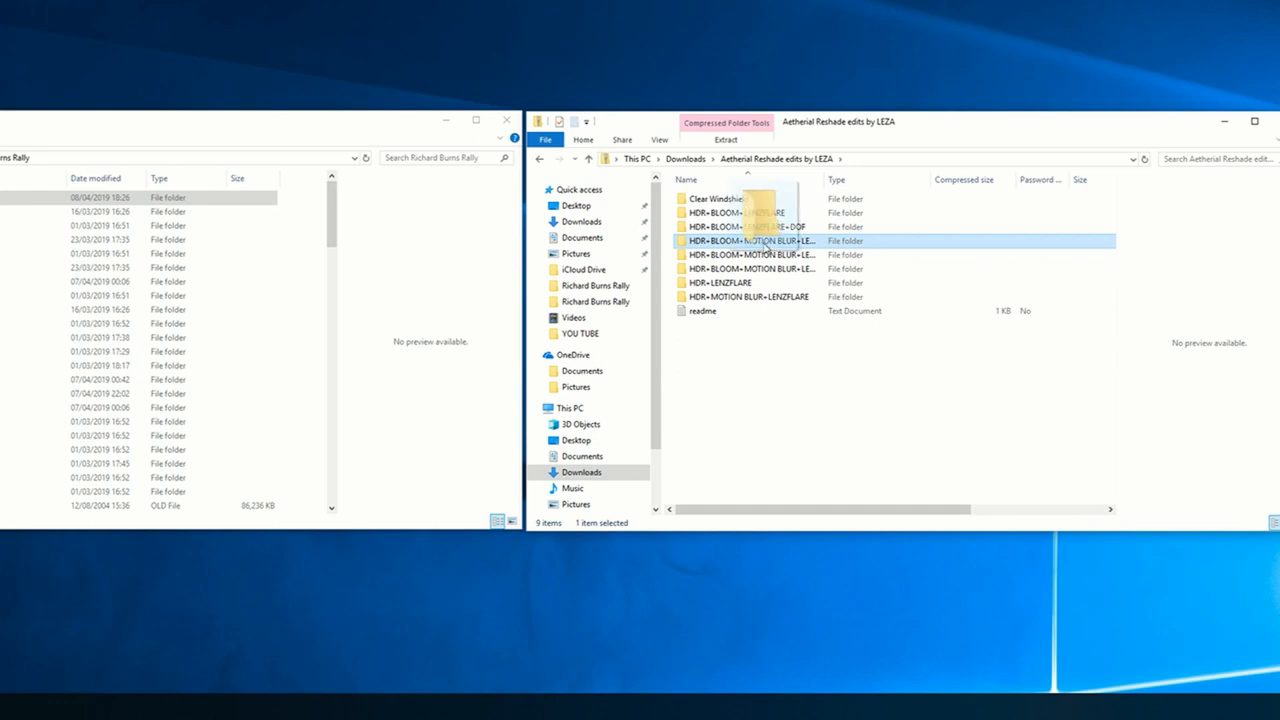
drag(748, 240, 235, 240)
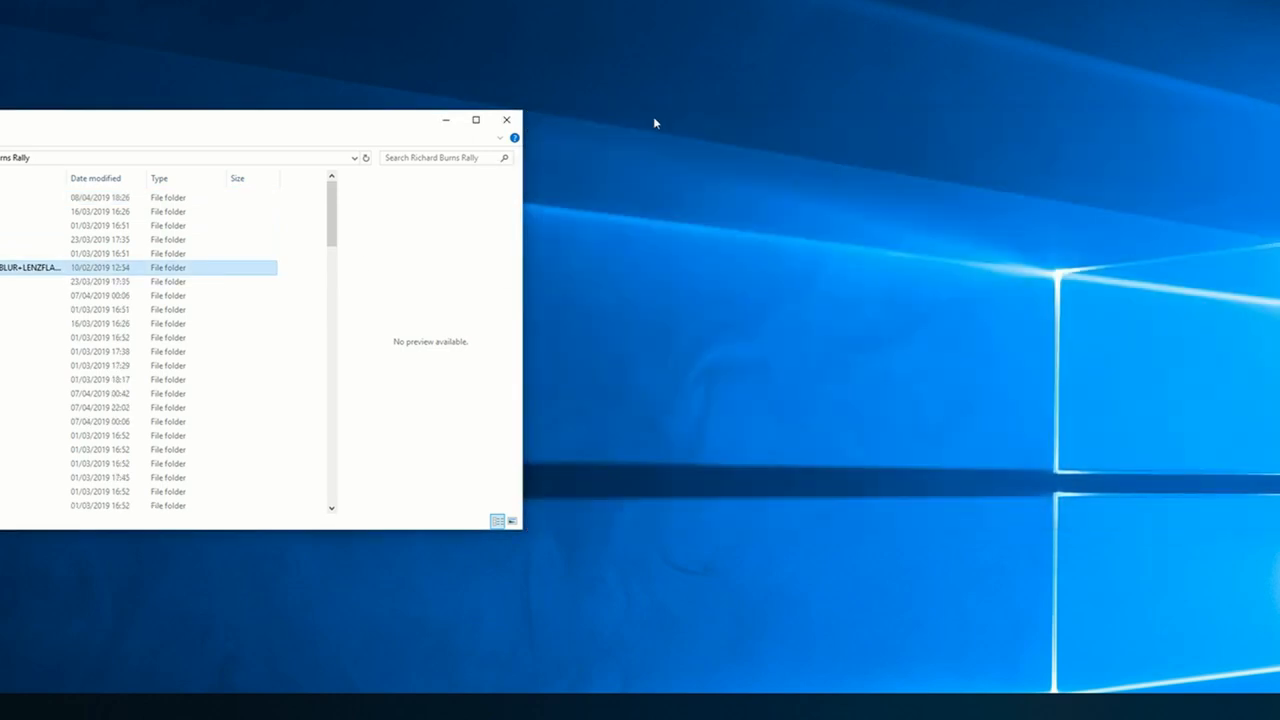
- Launch Richard Burns Rally and load the existing driver profile
click(506, 119)
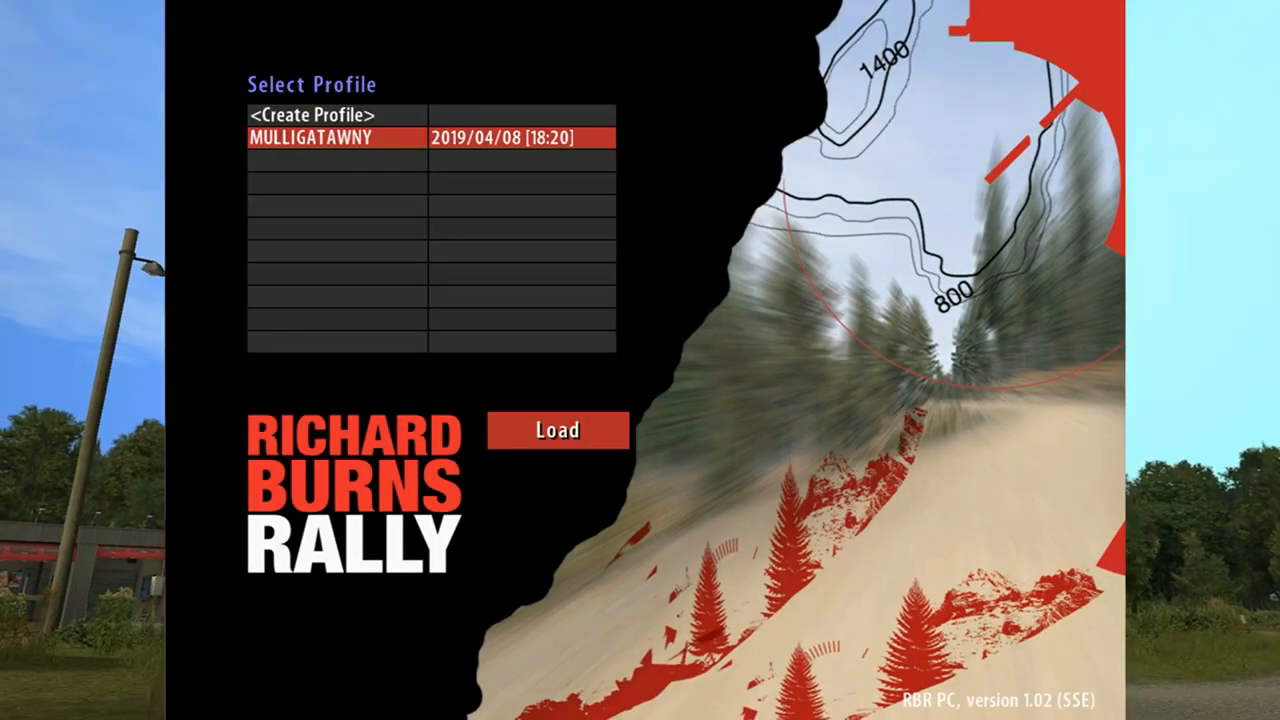
click(557, 430)
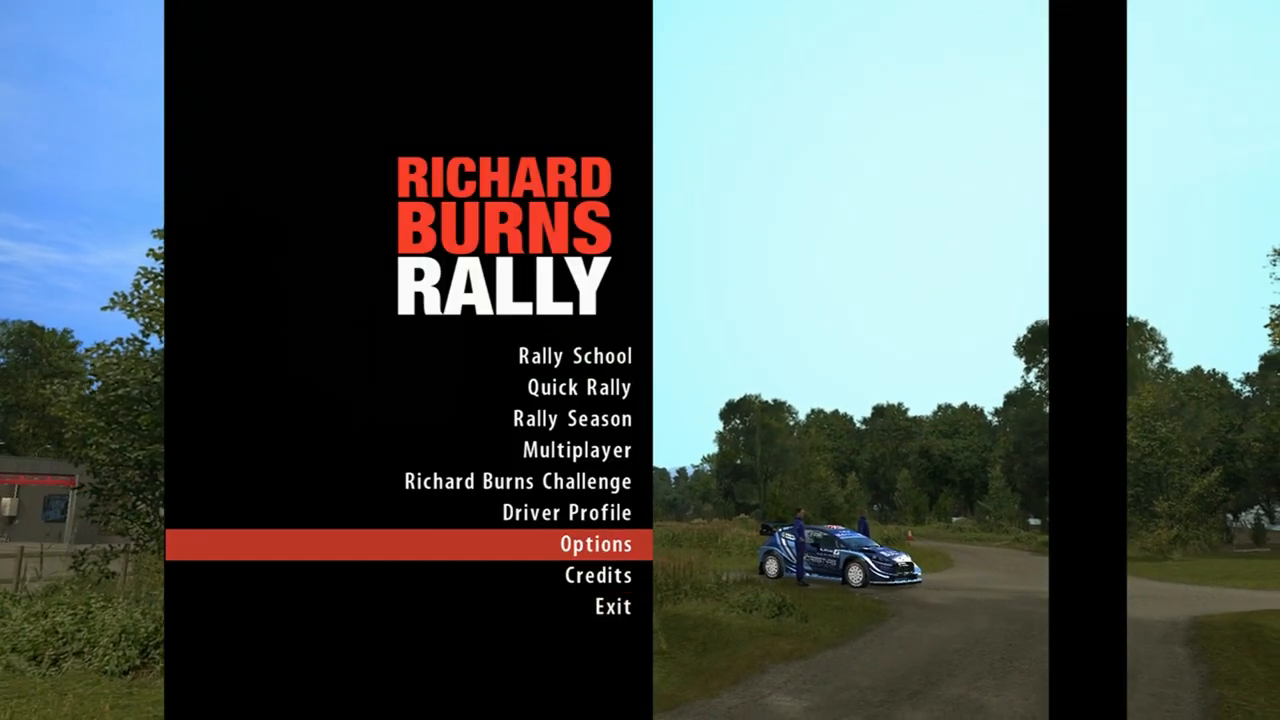
click(596, 544)
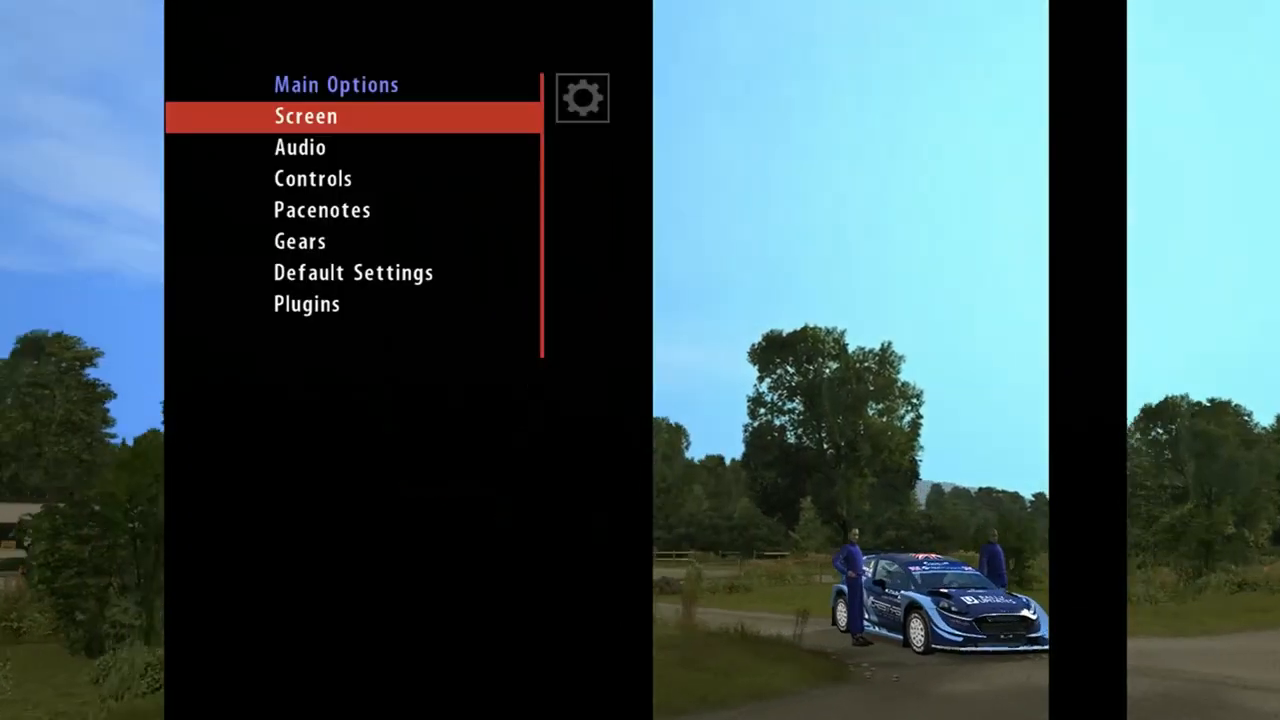
- Review Controller Setup assignments, leave without saving changes, and return to Options
click(300, 147)
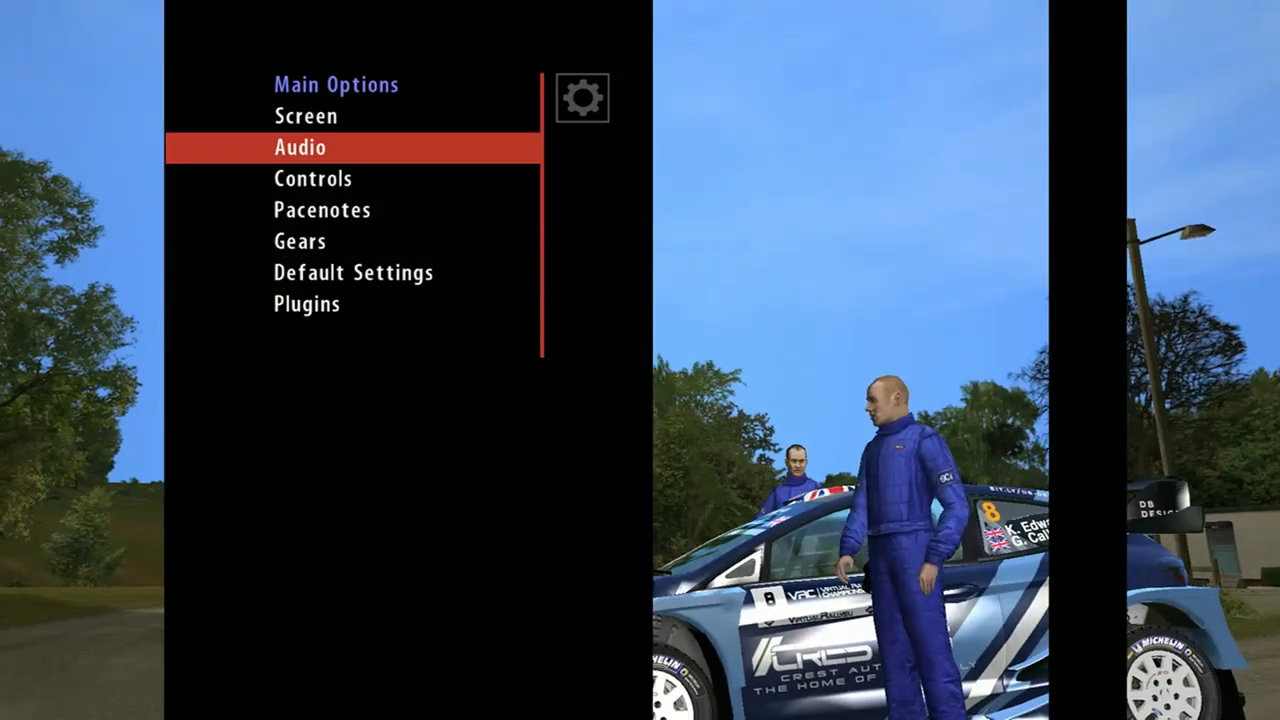
click(312, 179)
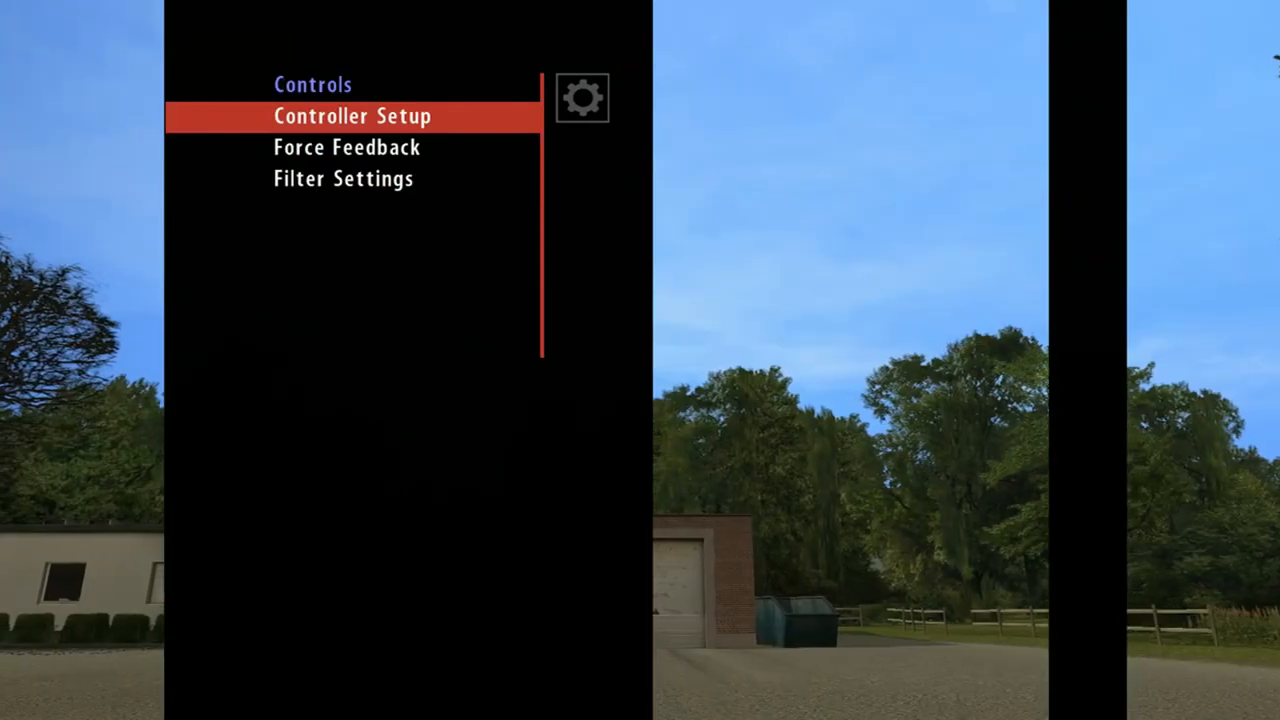
click(352, 116)
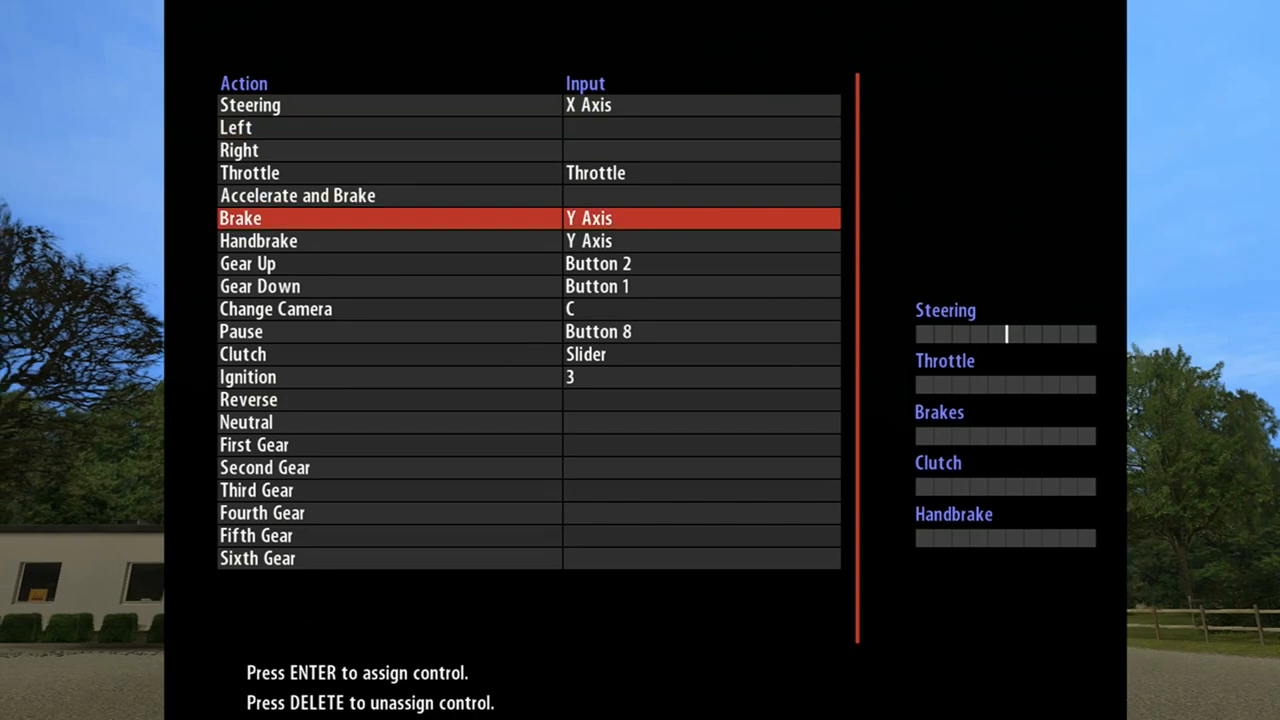
key(down)
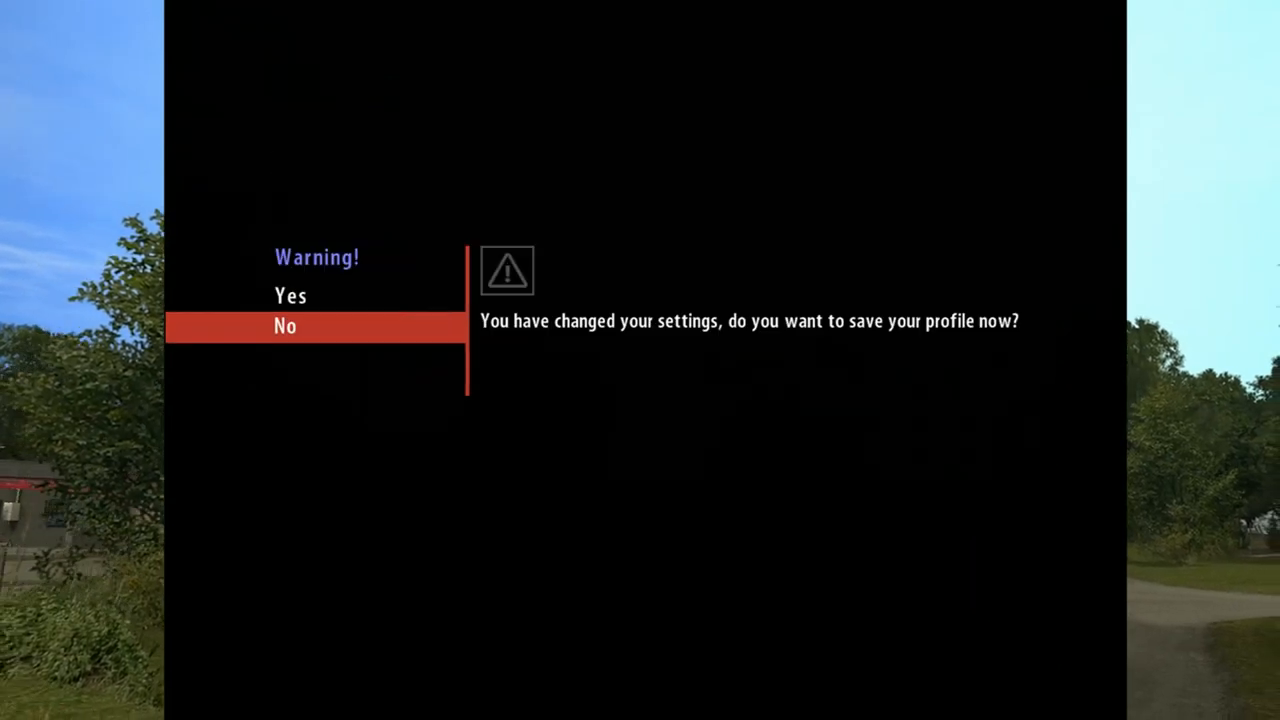
click(285, 326)
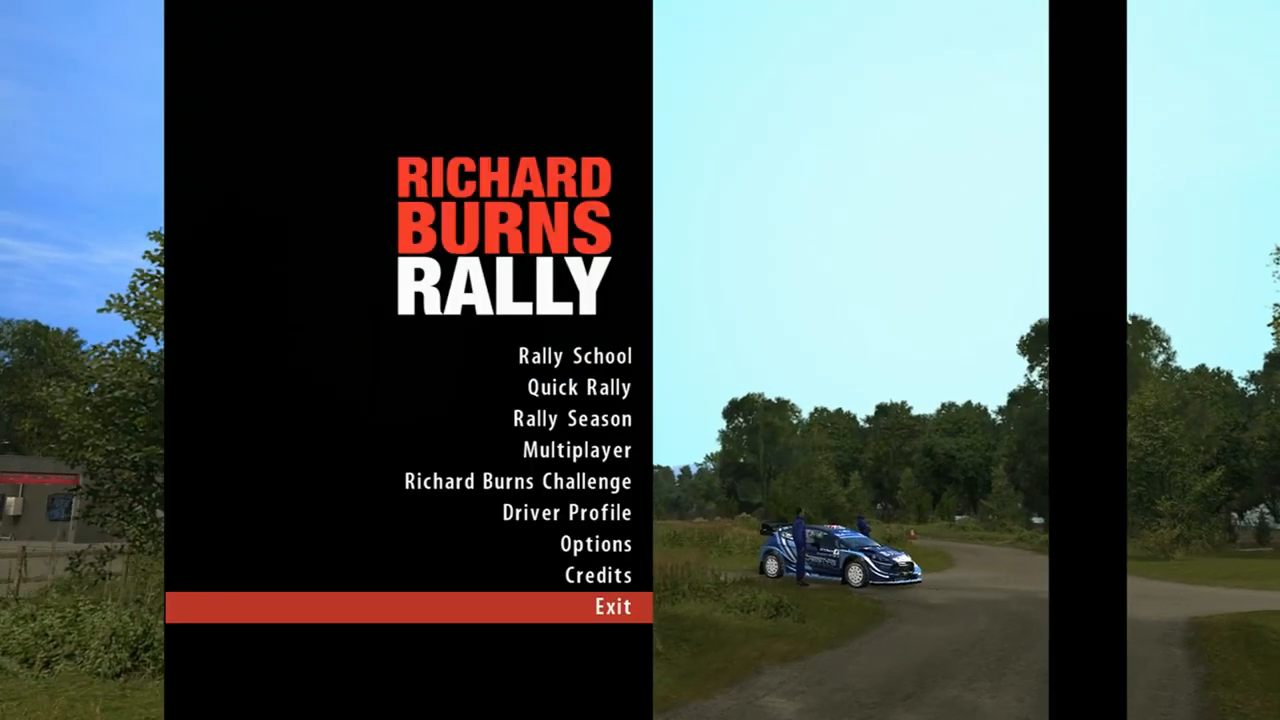
click(595, 544)
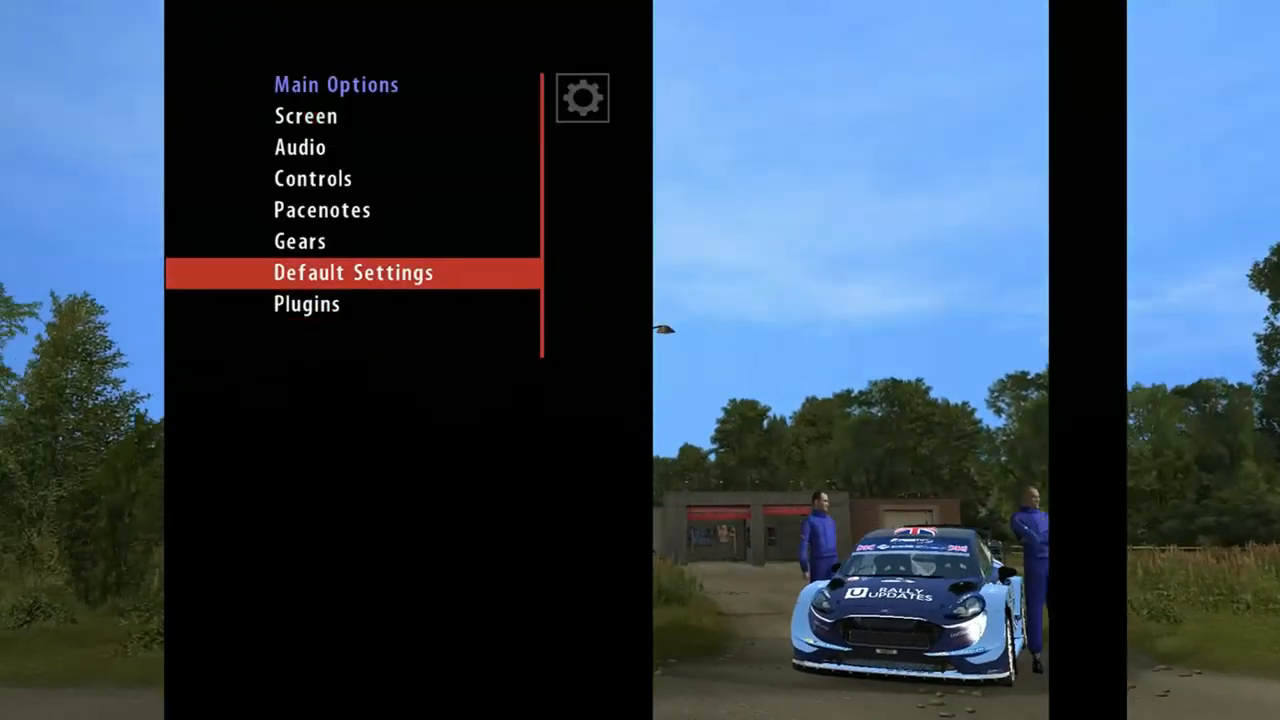
key(Down)
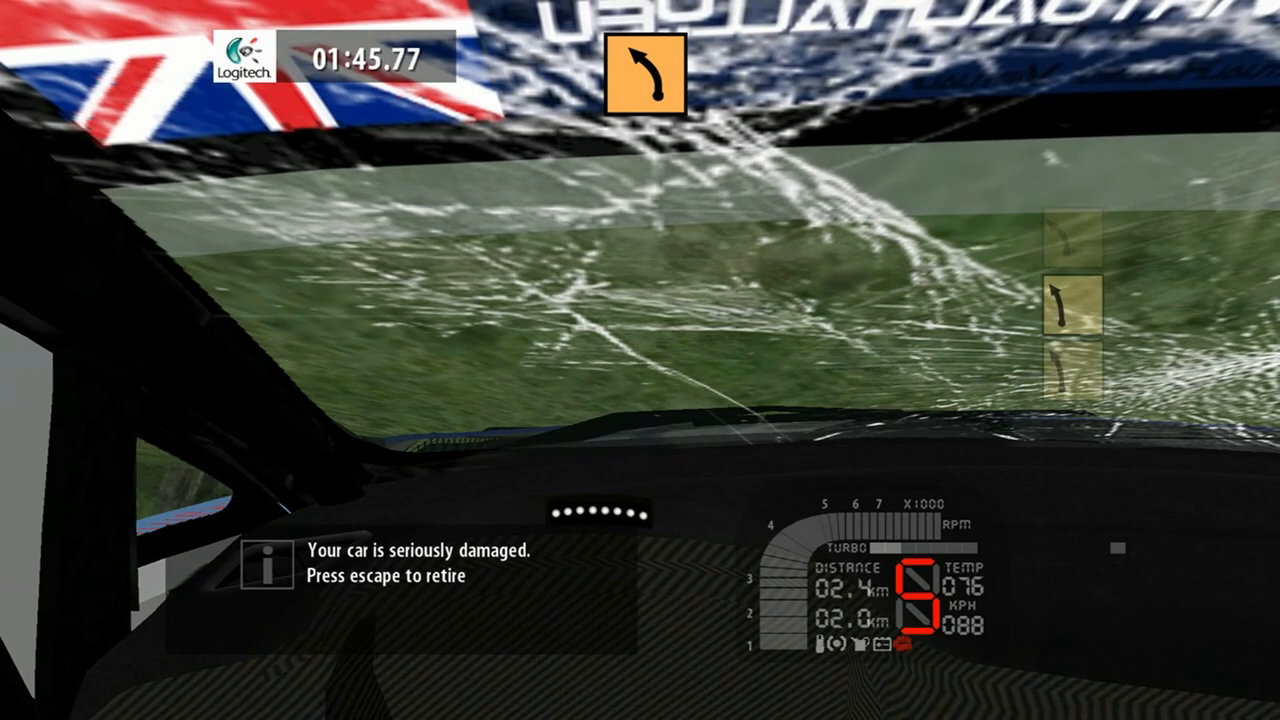
- Pause the damaged stage and confirm Exit To Main Menu, discarding progress
key(Escape)
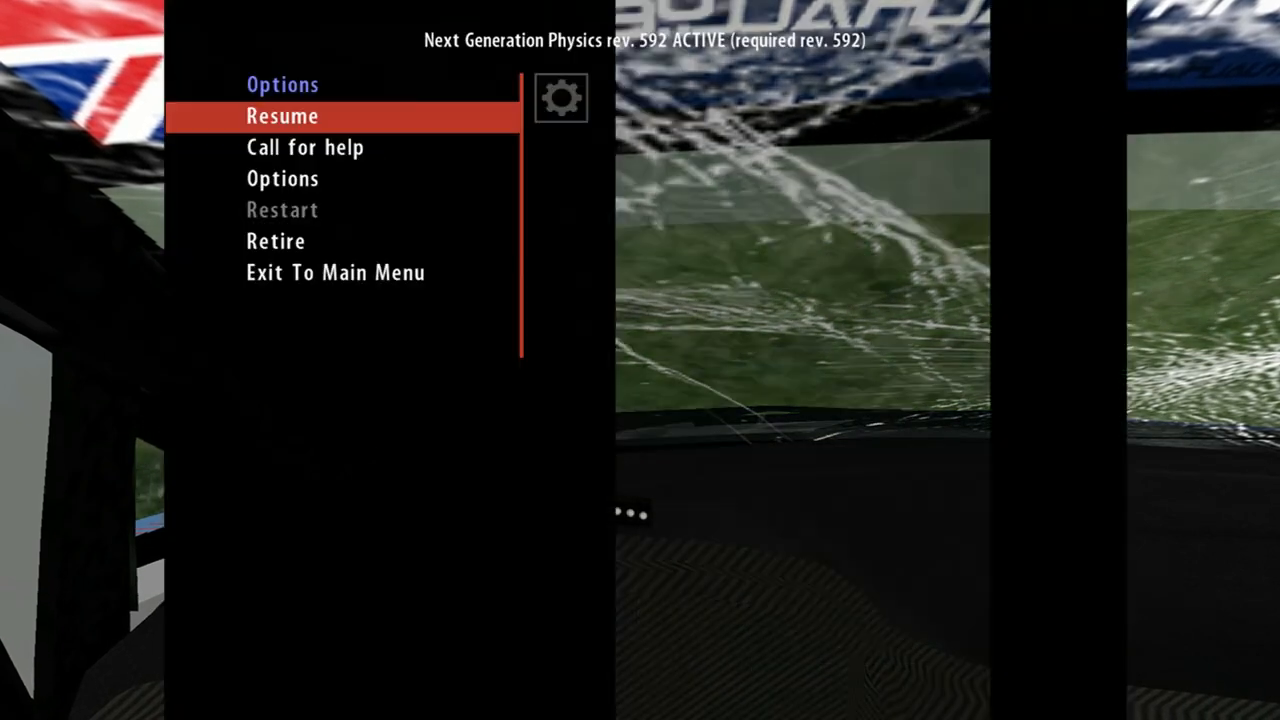
click(335, 272)
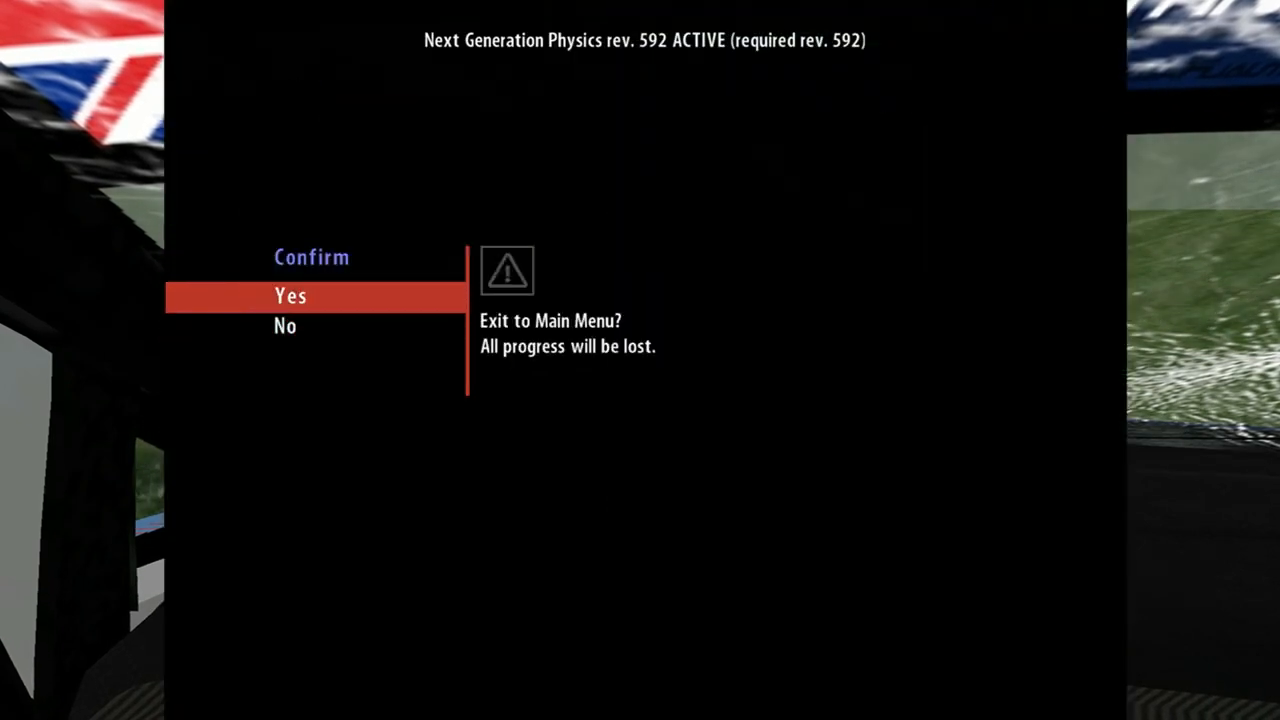
click(291, 295)
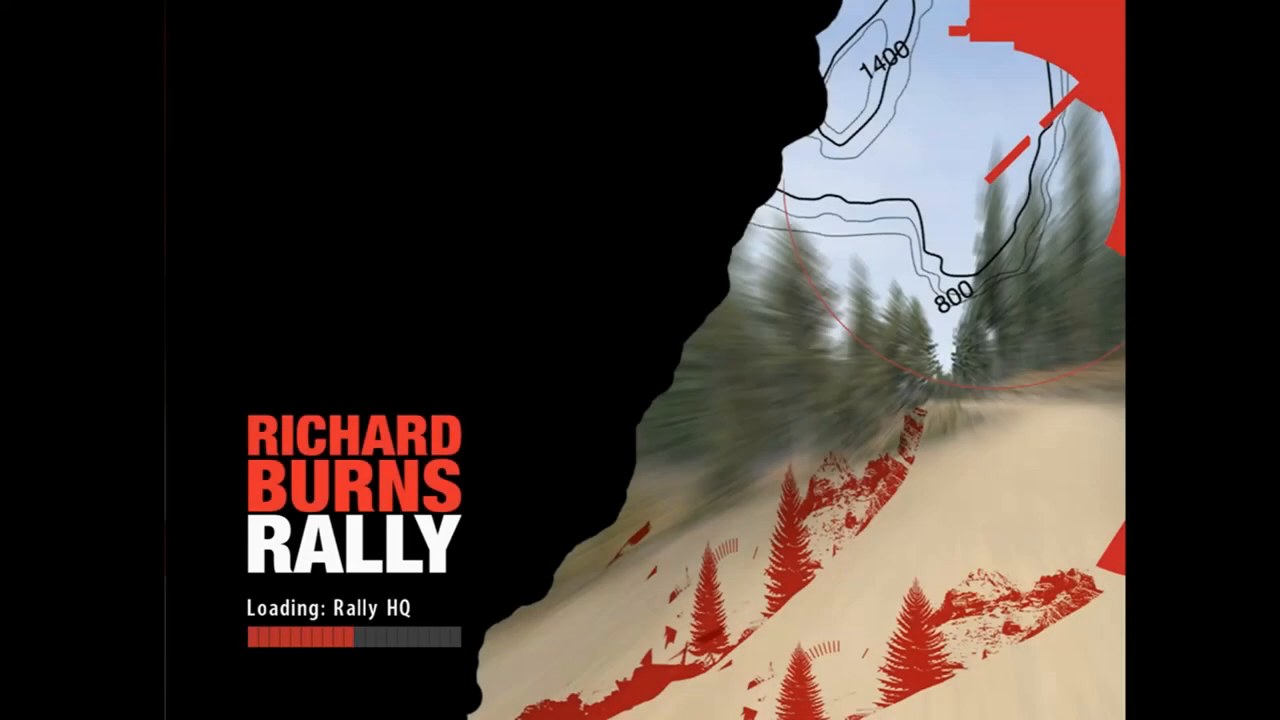